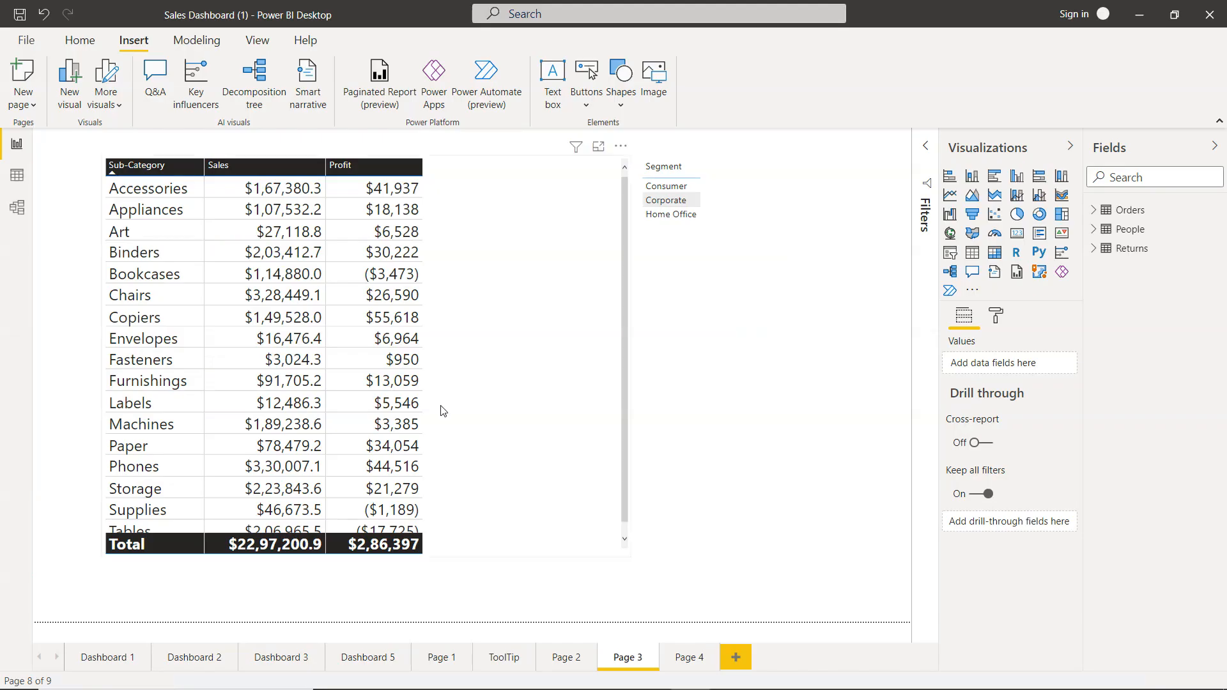
pyautogui.moveTo(176, 247)
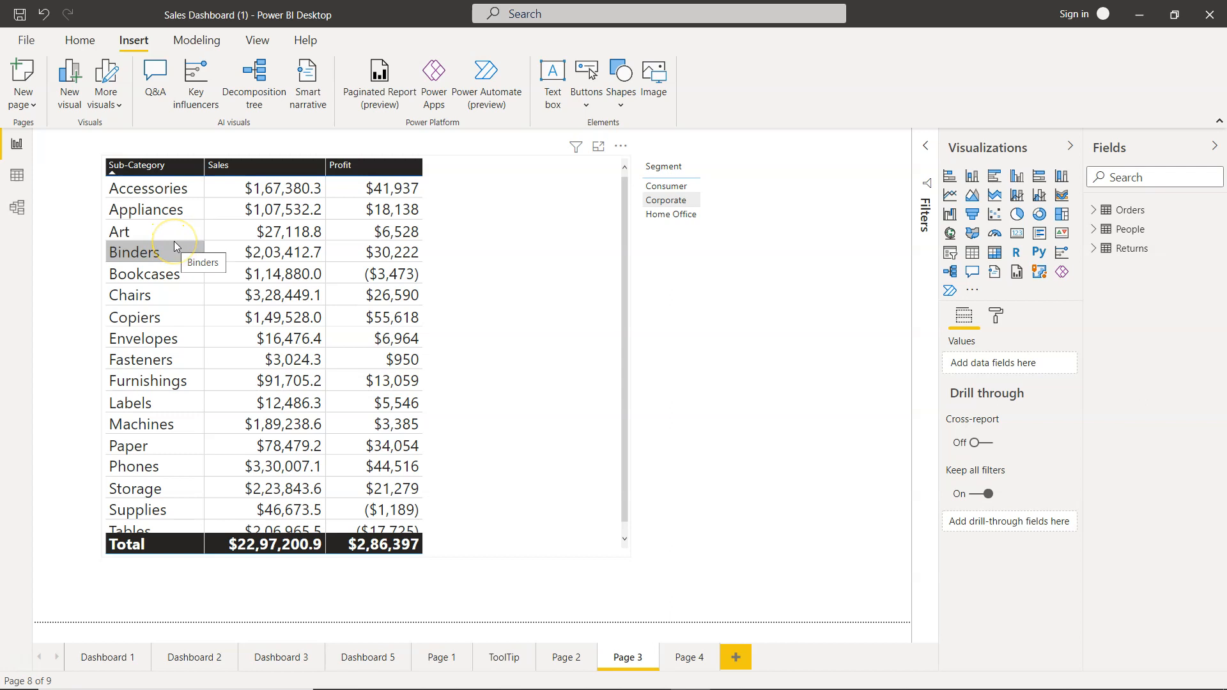
pyautogui.moveTo(218, 285)
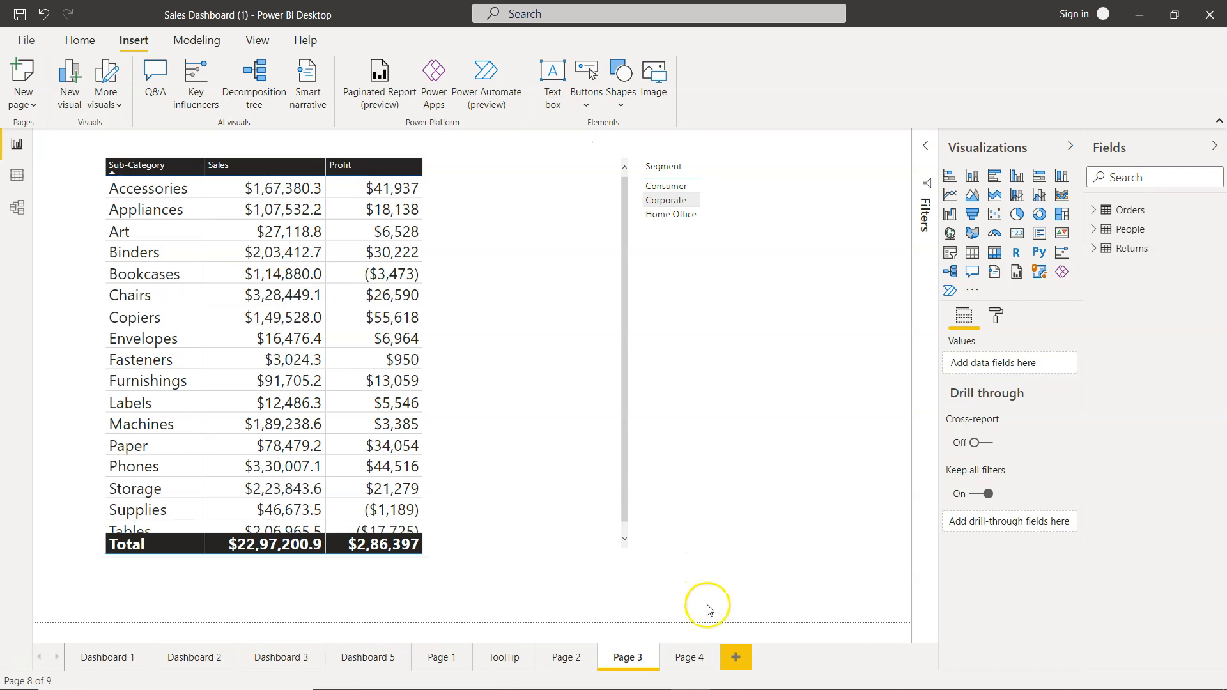
# - Flip between Page 3 and Page 4 to compare the sub-category table and its chart
pyautogui.click(689, 657)
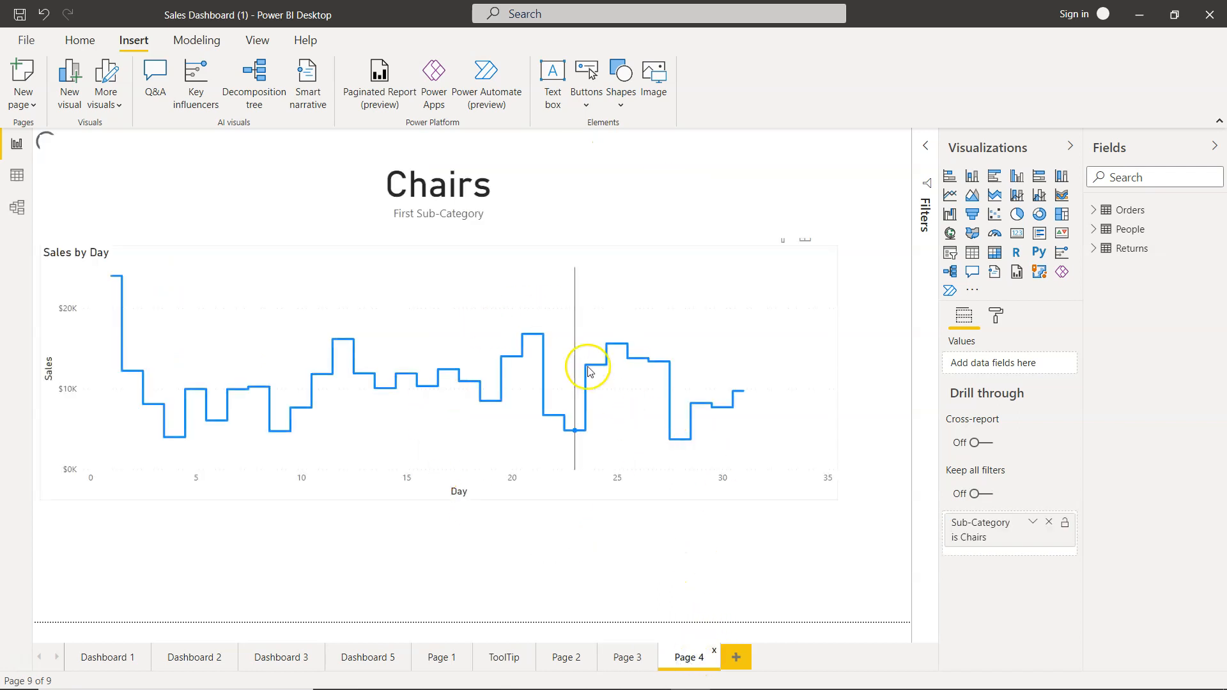
pyautogui.moveTo(544, 419)
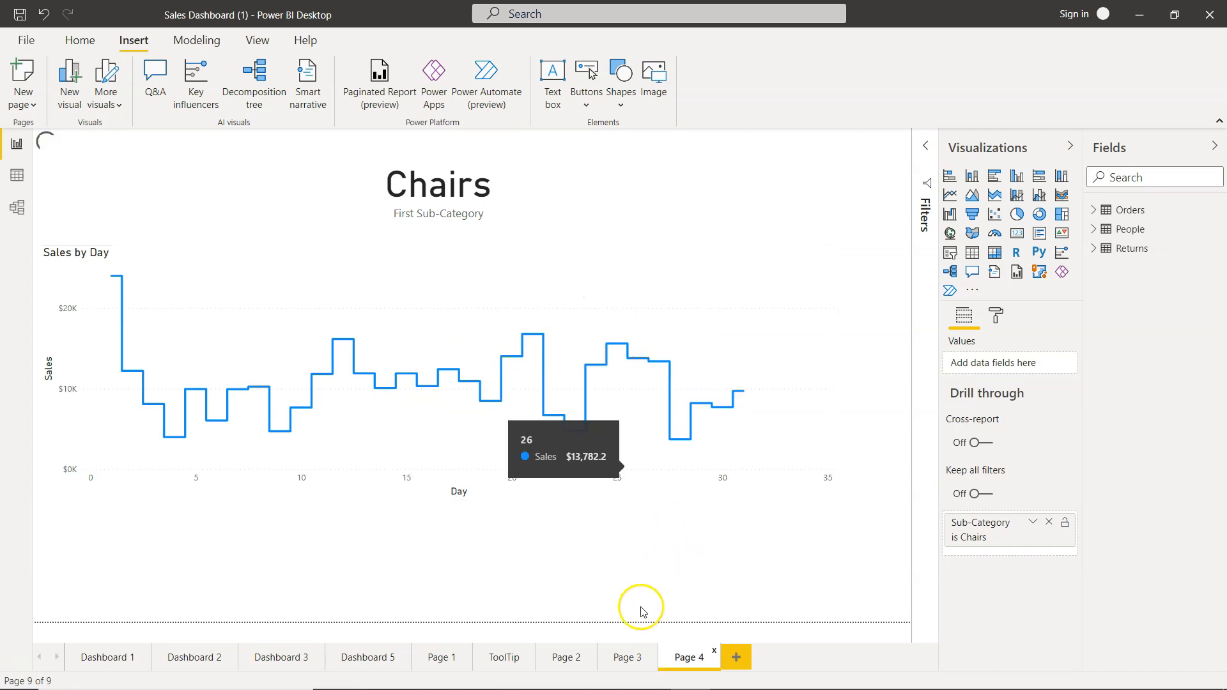
pyautogui.click(628, 657)
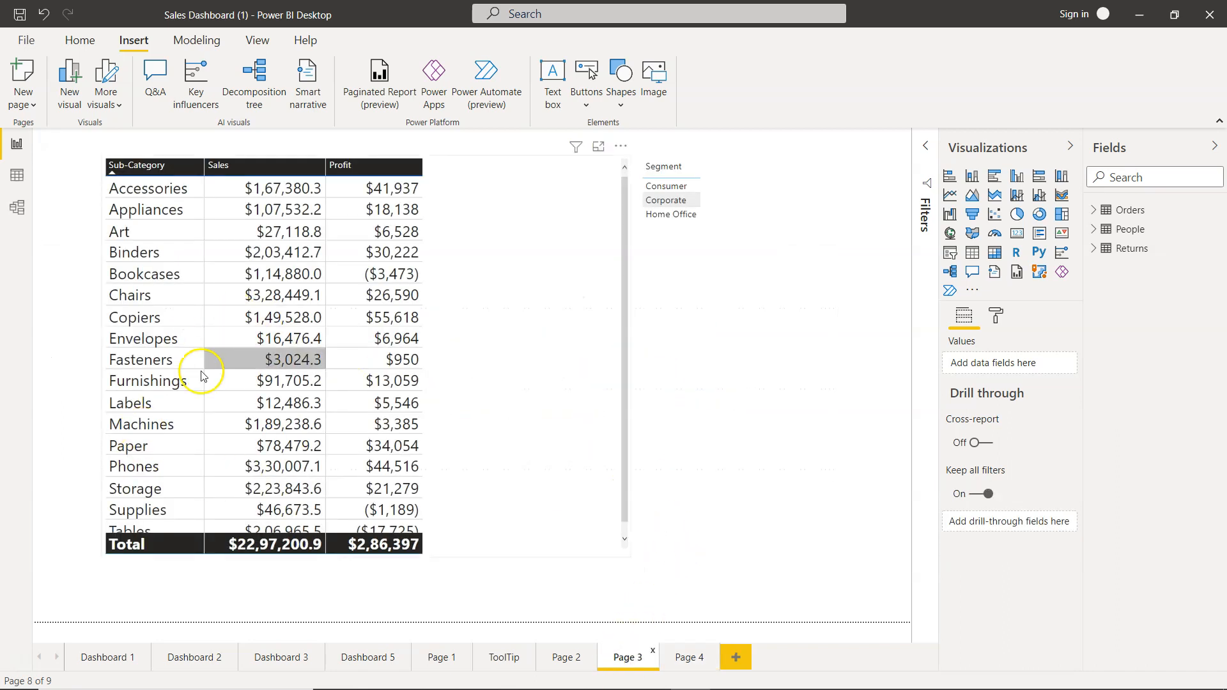
pyautogui.moveTo(469, 503)
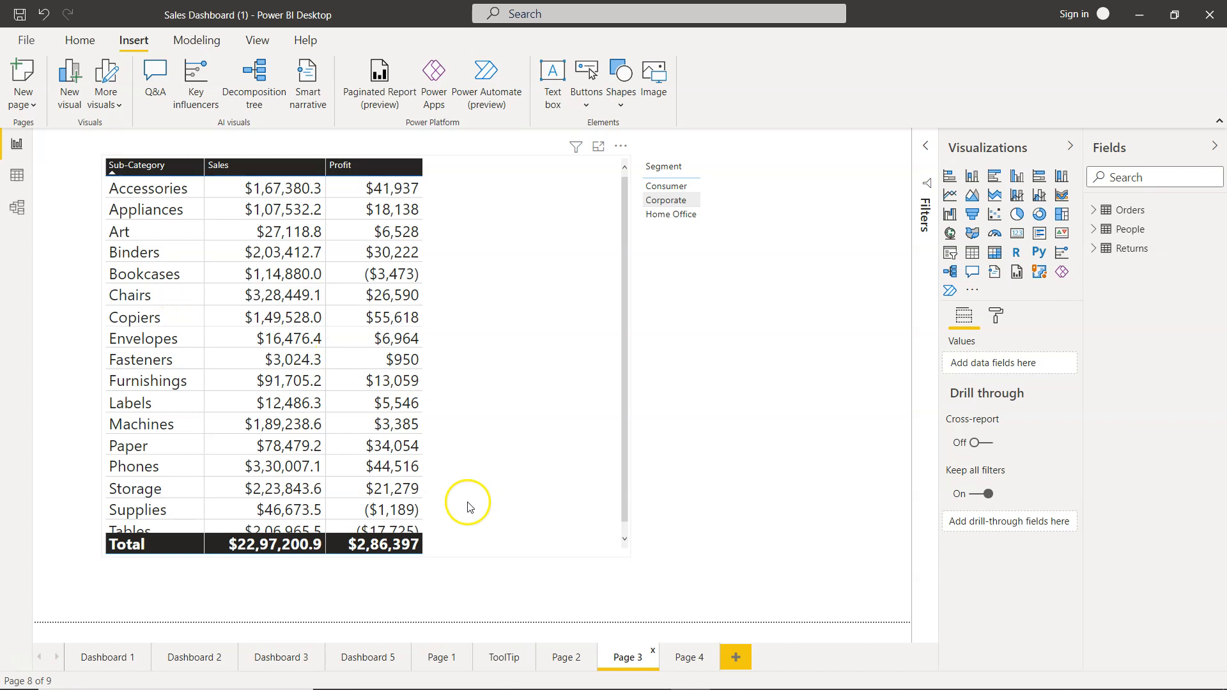
pyautogui.click(689, 657)
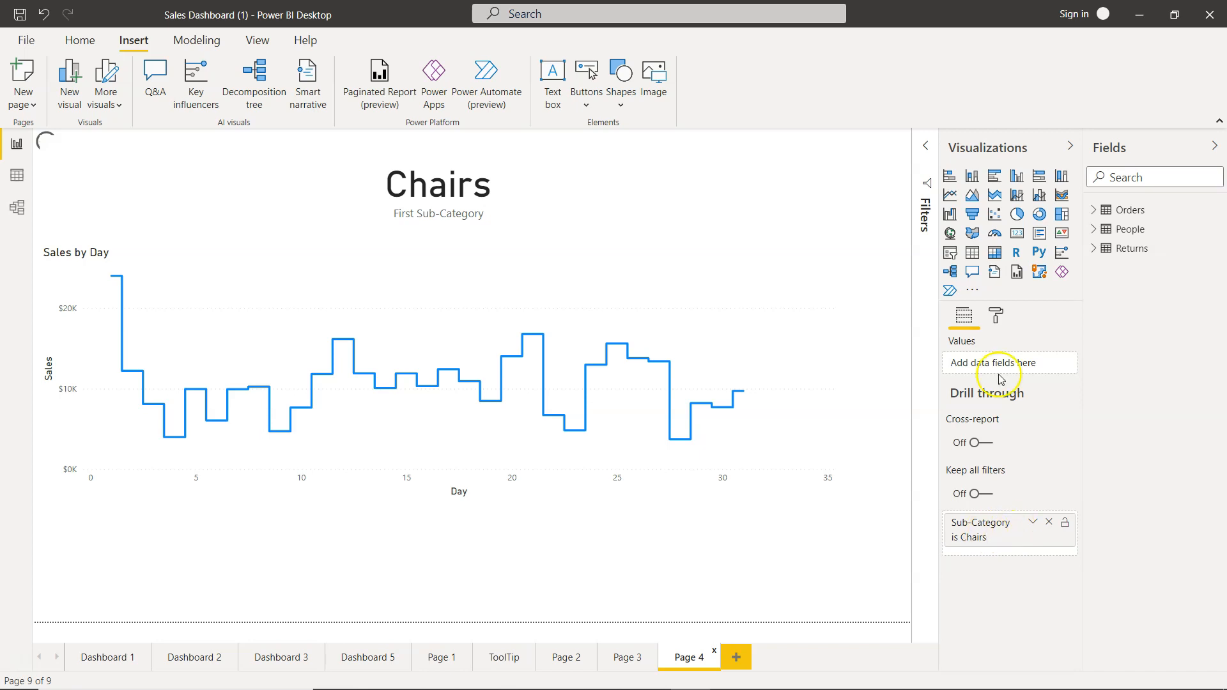
pyautogui.moveTo(981, 419)
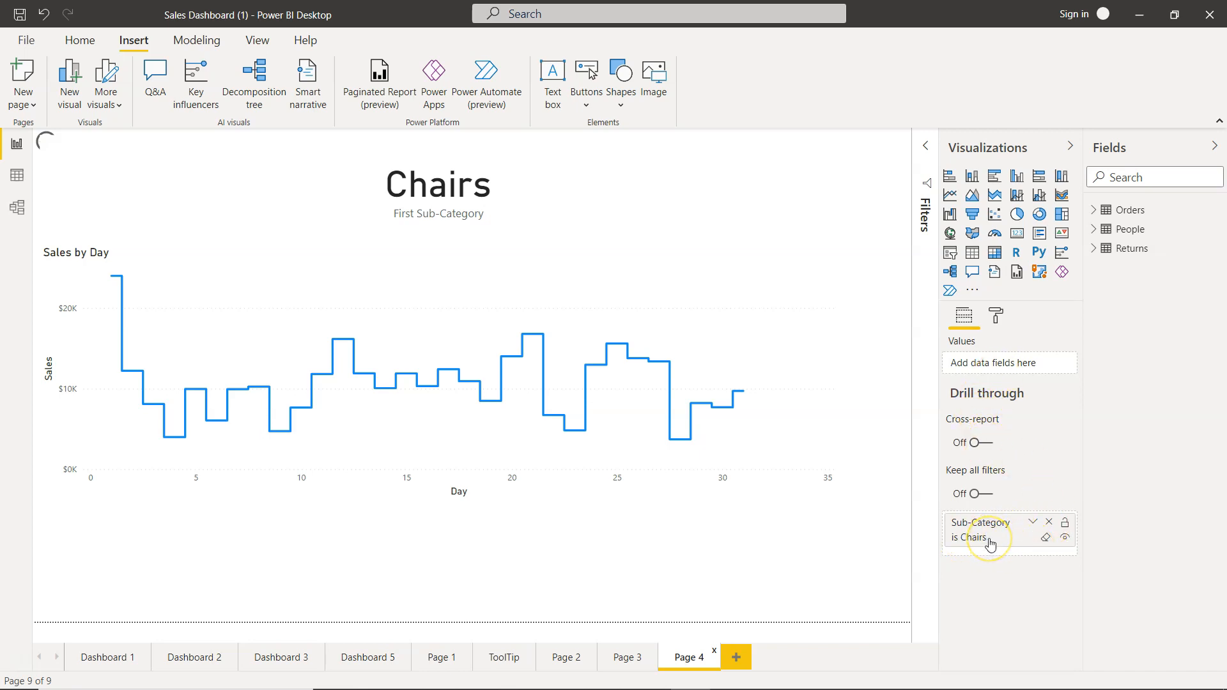
pyautogui.moveTo(1001, 550)
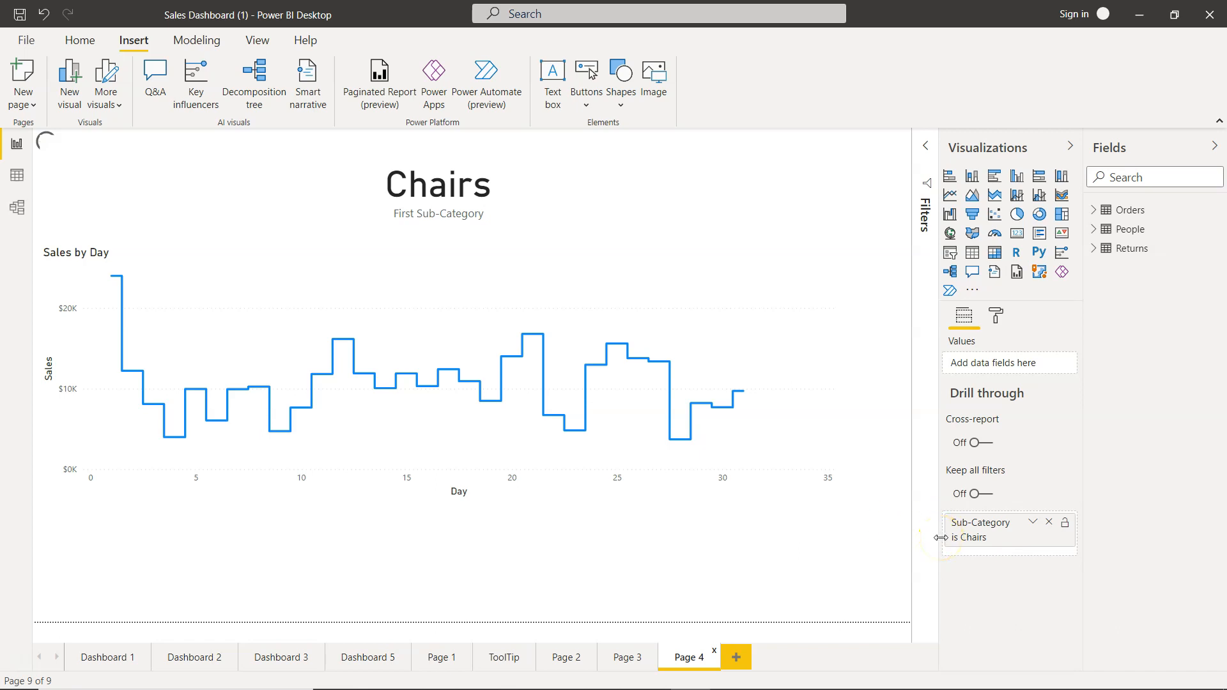
pyautogui.click(628, 657)
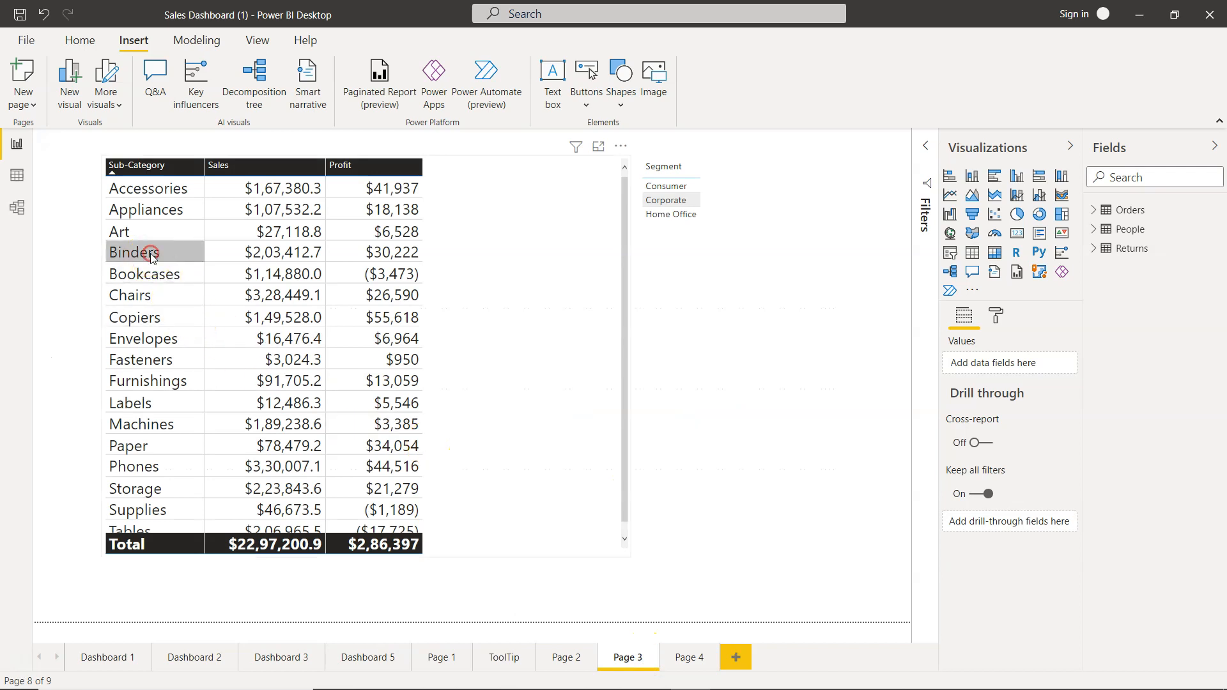
# - Review the right-click drill-through options for Binders, then switch over to Google Sheets
pyautogui.rightClick(150, 252)
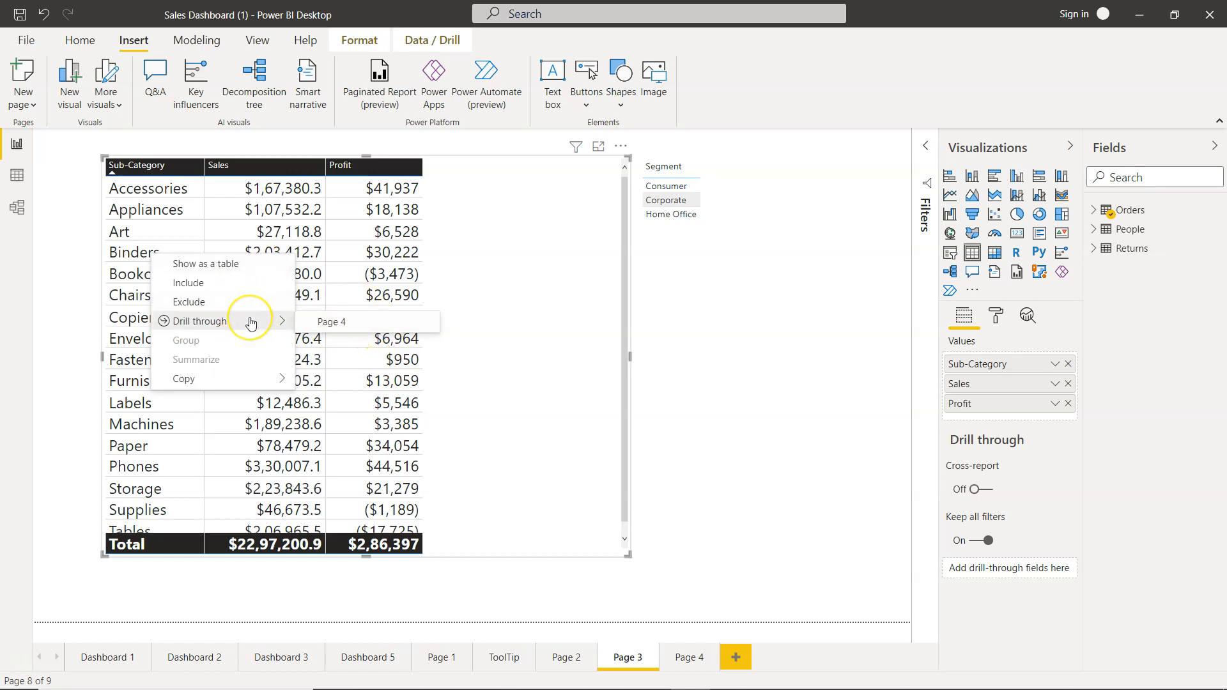
pyautogui.moveTo(250, 323)
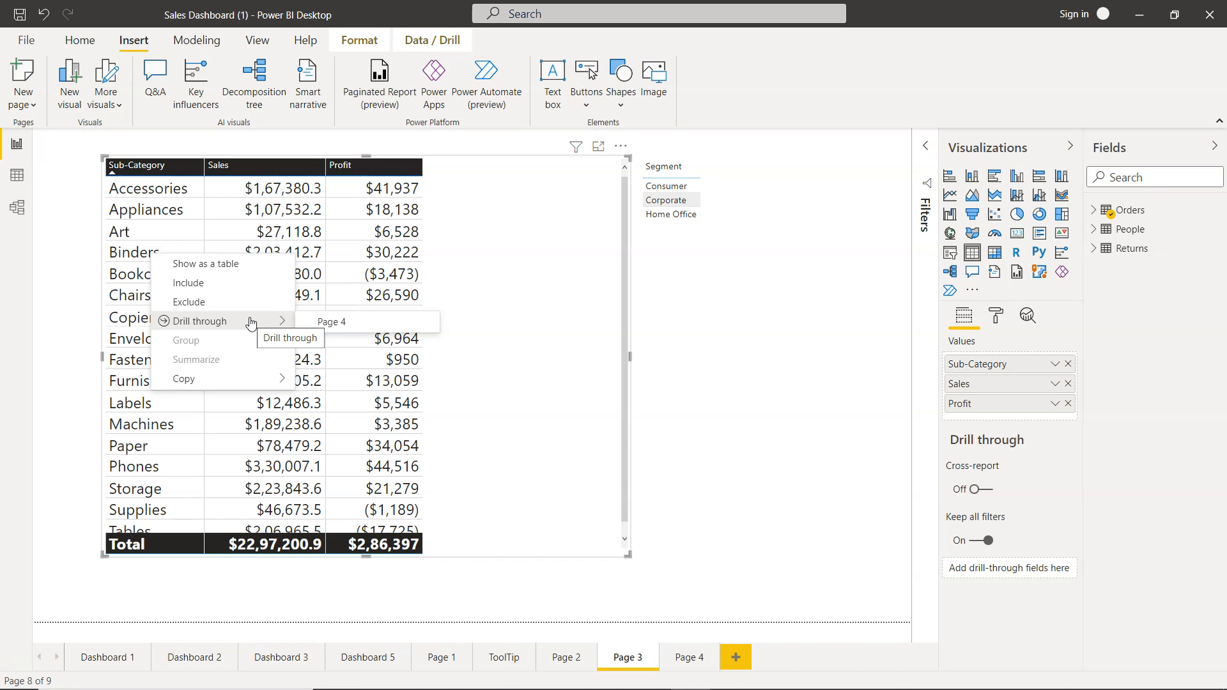
pyautogui.click(708, 314)
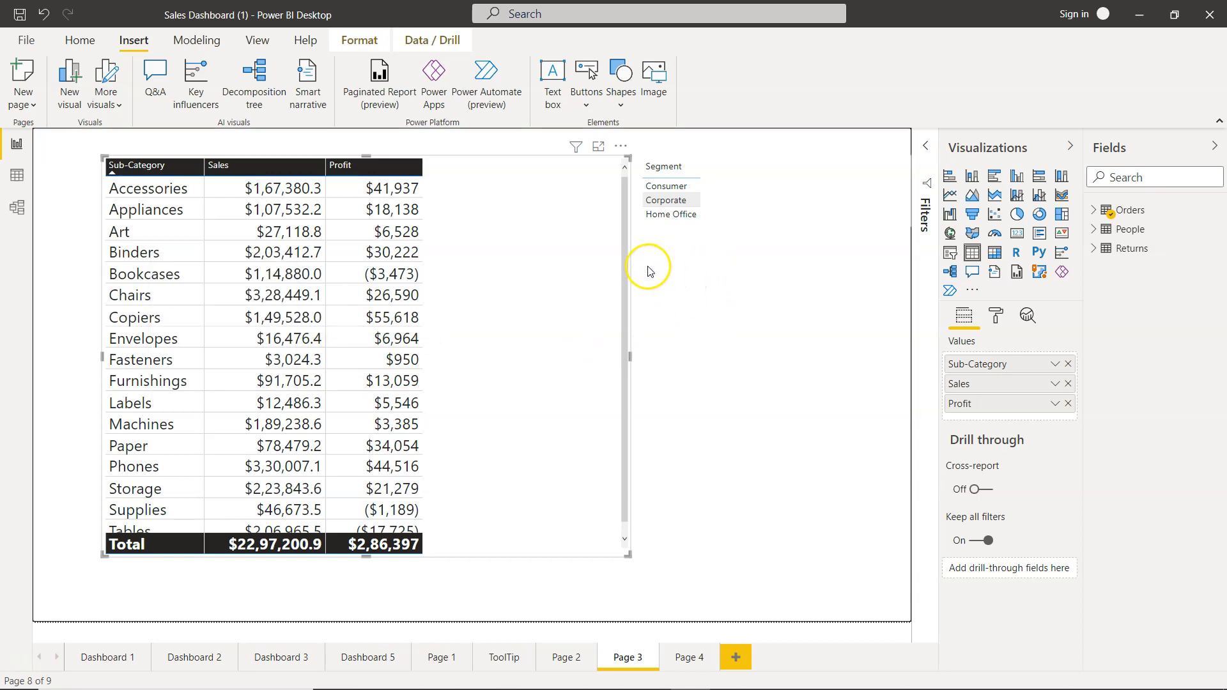
pyautogui.moveTo(689, 271)
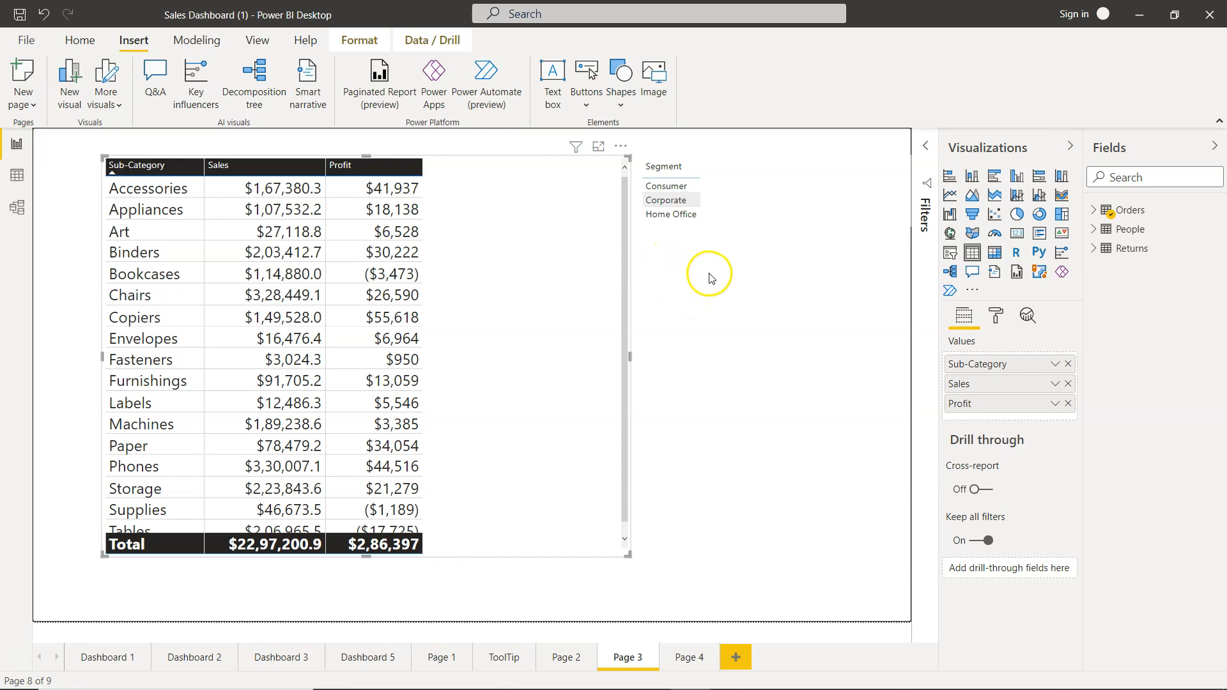
pyautogui.moveTo(706, 268)
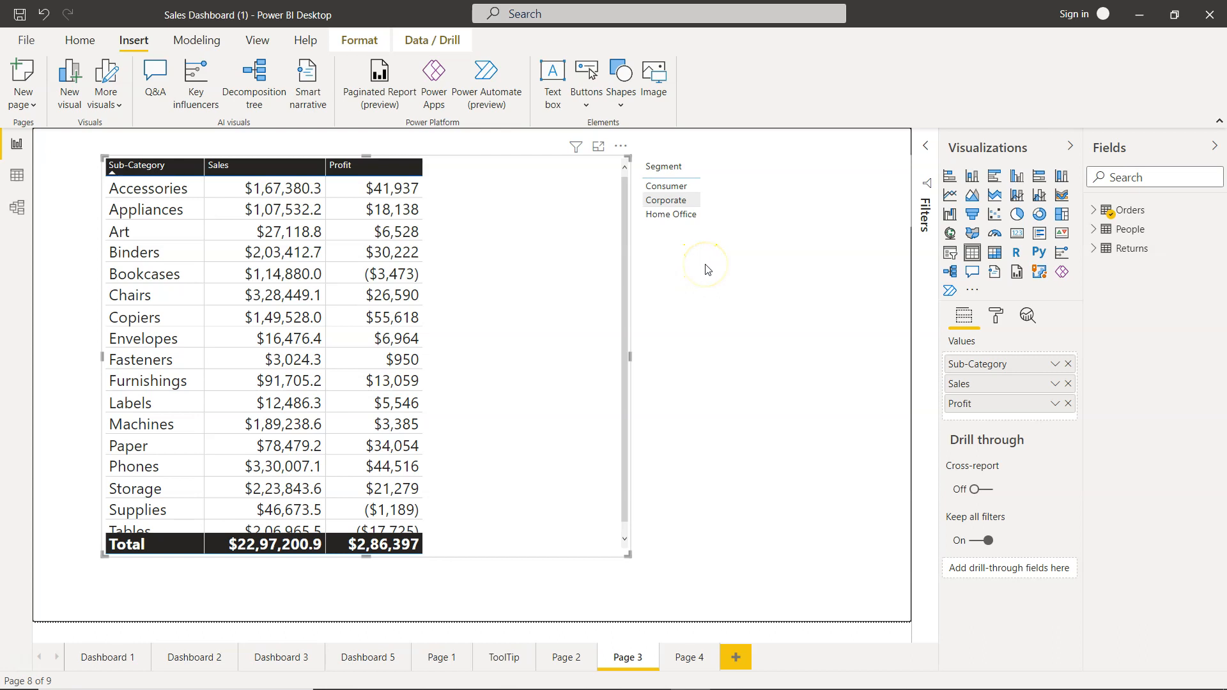
pyautogui.moveTo(700, 280)
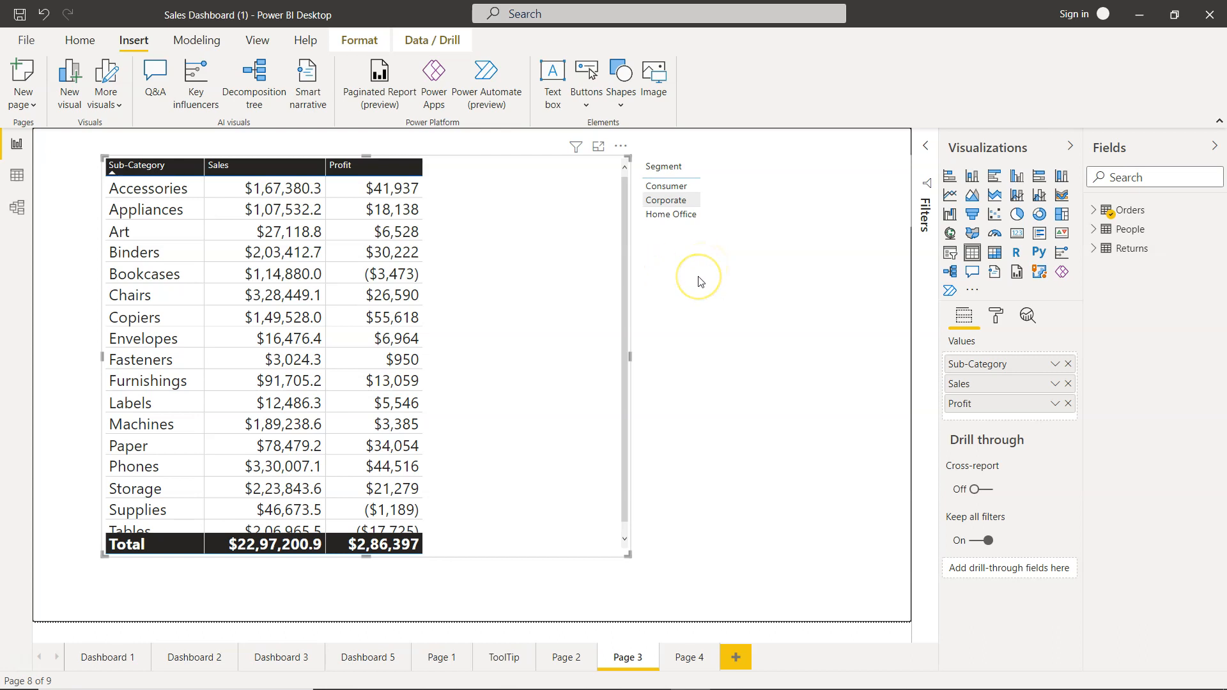
pyautogui.moveTo(701, 281)
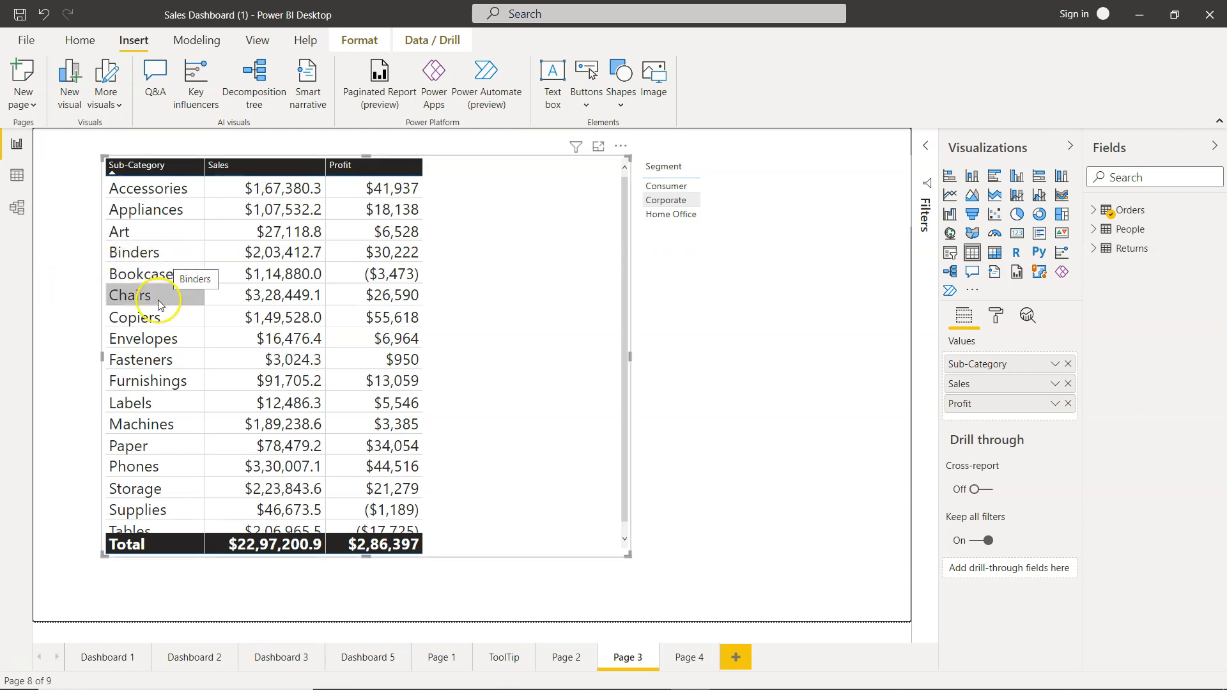
pyautogui.moveTo(651, 310)
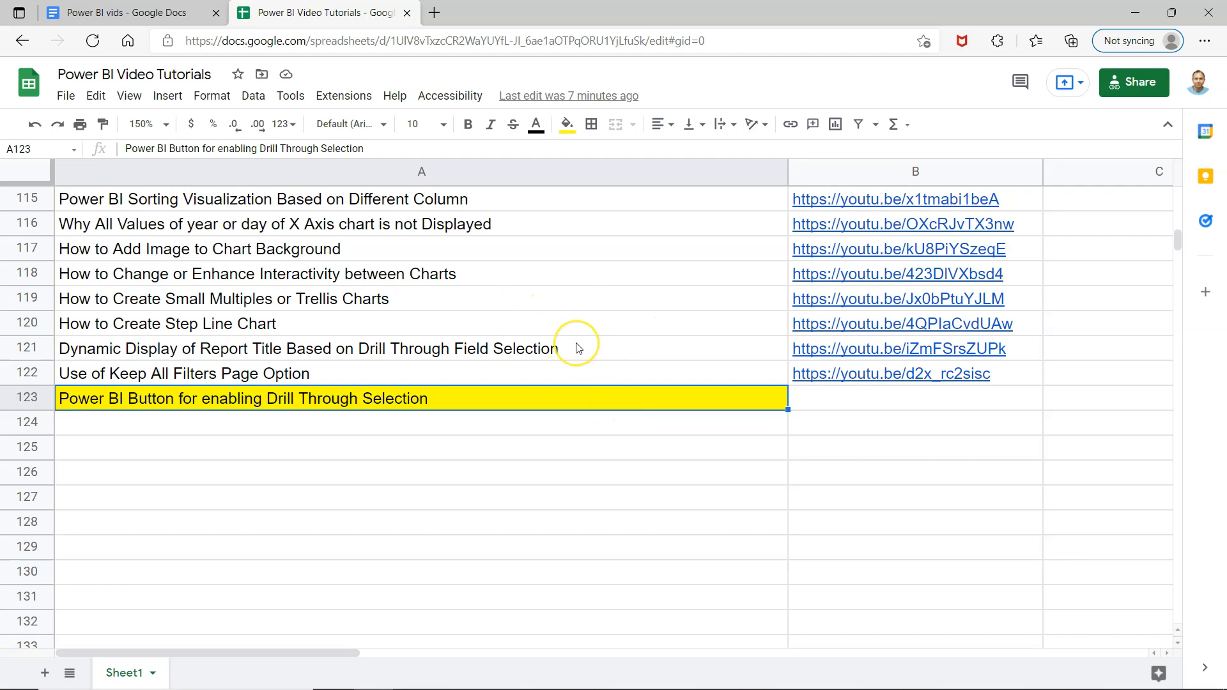
pyautogui.moveTo(504, 286)
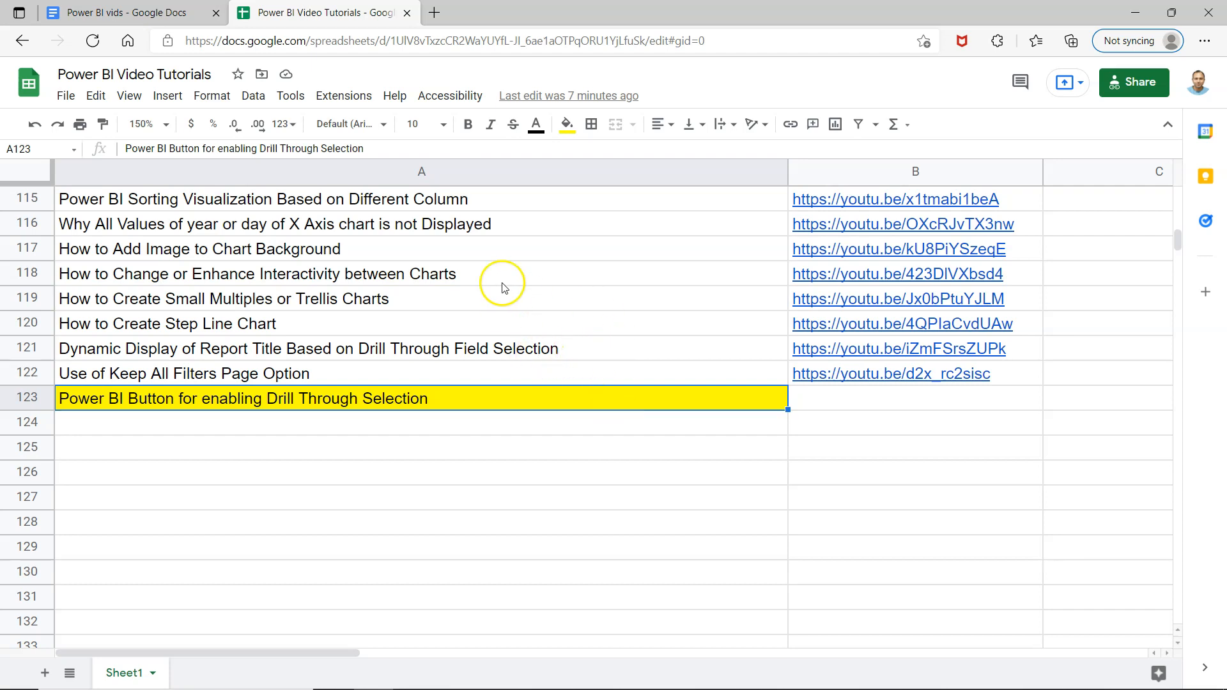
pyautogui.moveTo(525, 315)
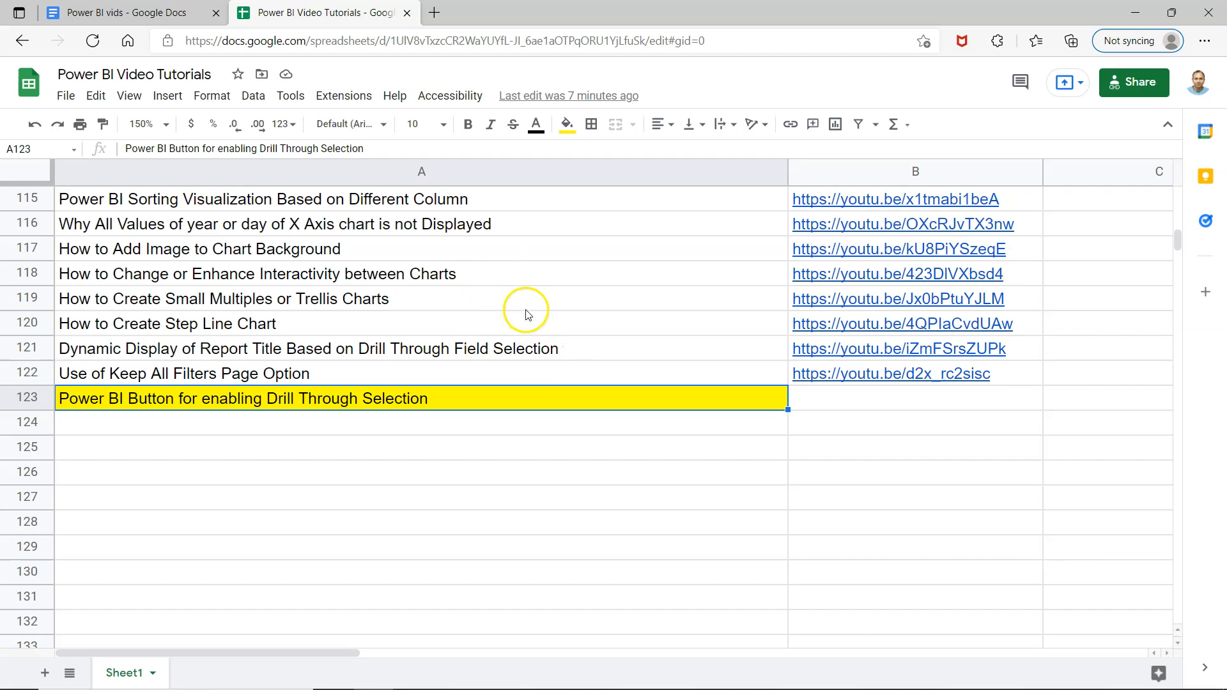
pyautogui.moveTo(468, 307)
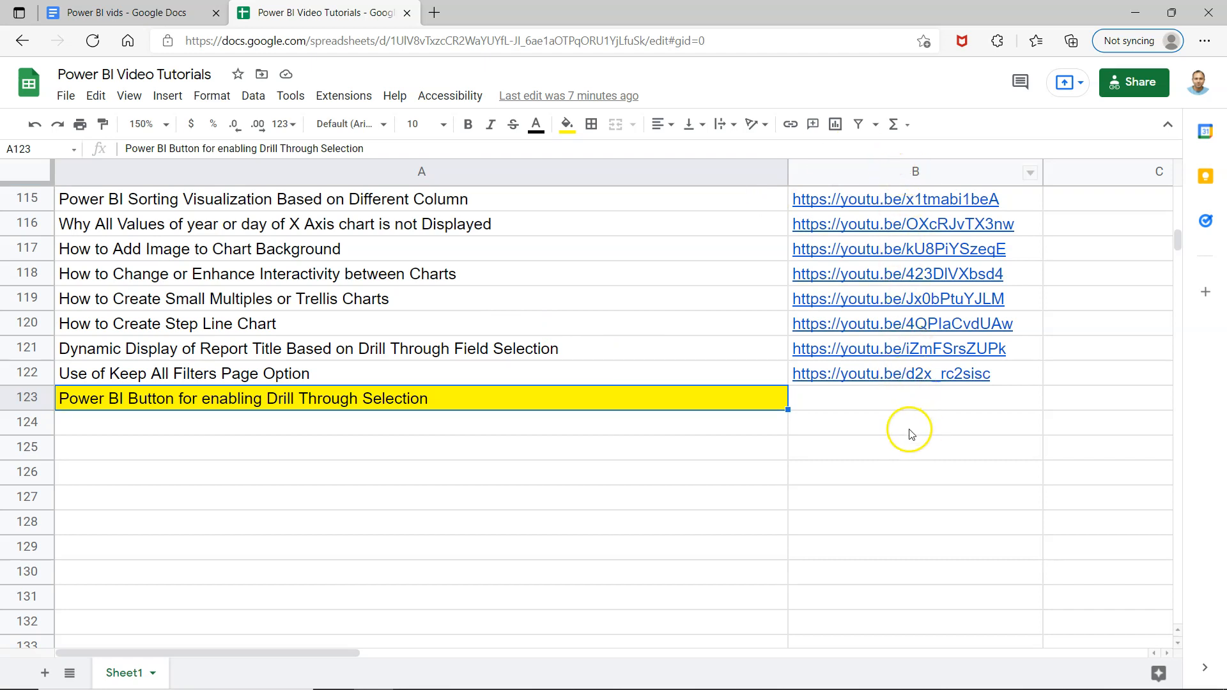
pyautogui.moveTo(560, 358)
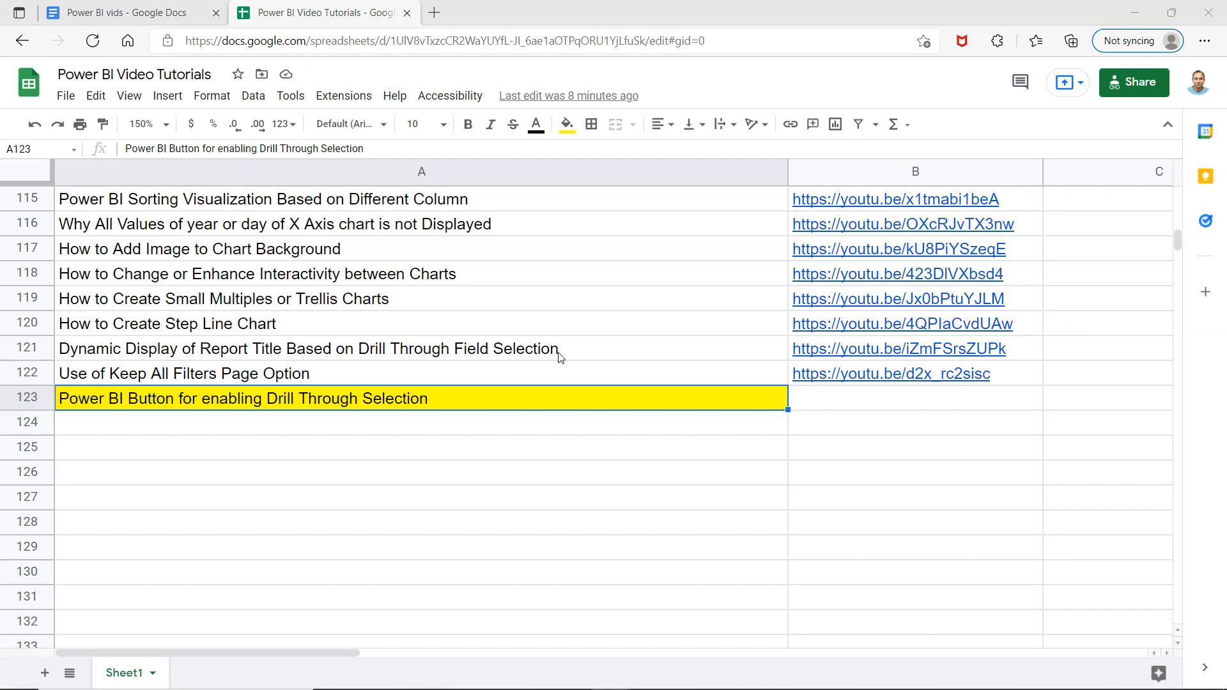
pyautogui.press('alt+tab')
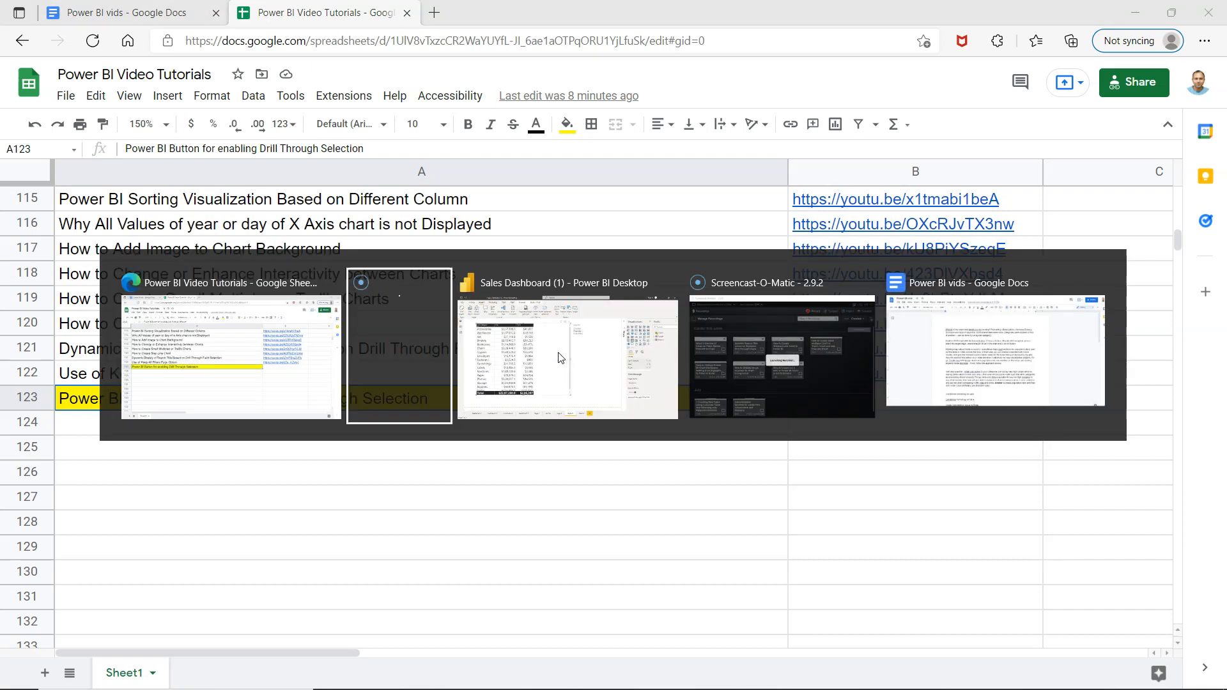
# - Insert a blank button from Insert > Buttons onto Page 3 below the Segment slicer and select it
pyautogui.click(567, 355)
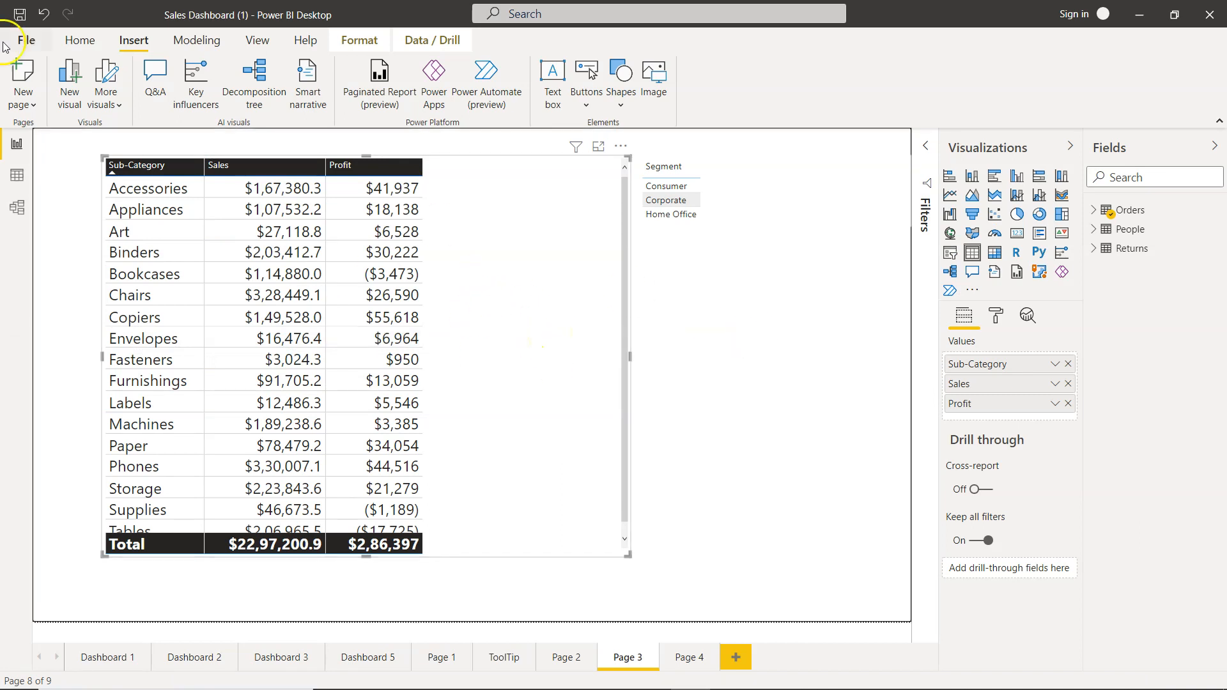
pyautogui.moveTo(586, 74)
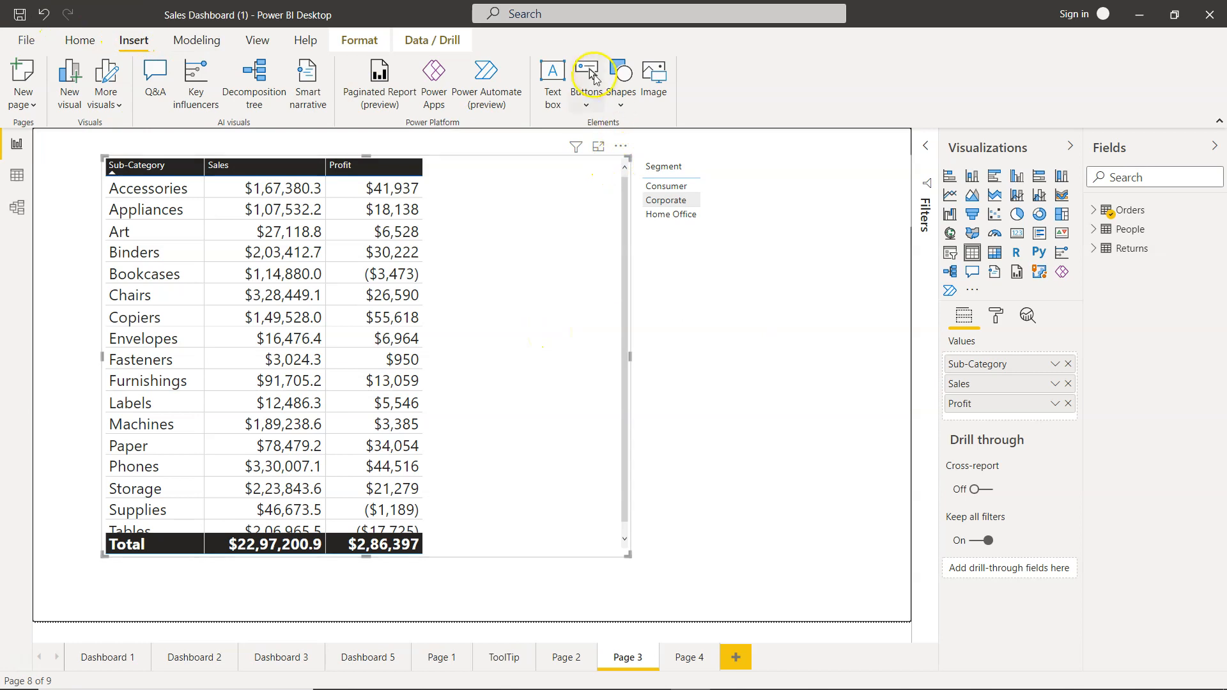
pyautogui.click(585, 79)
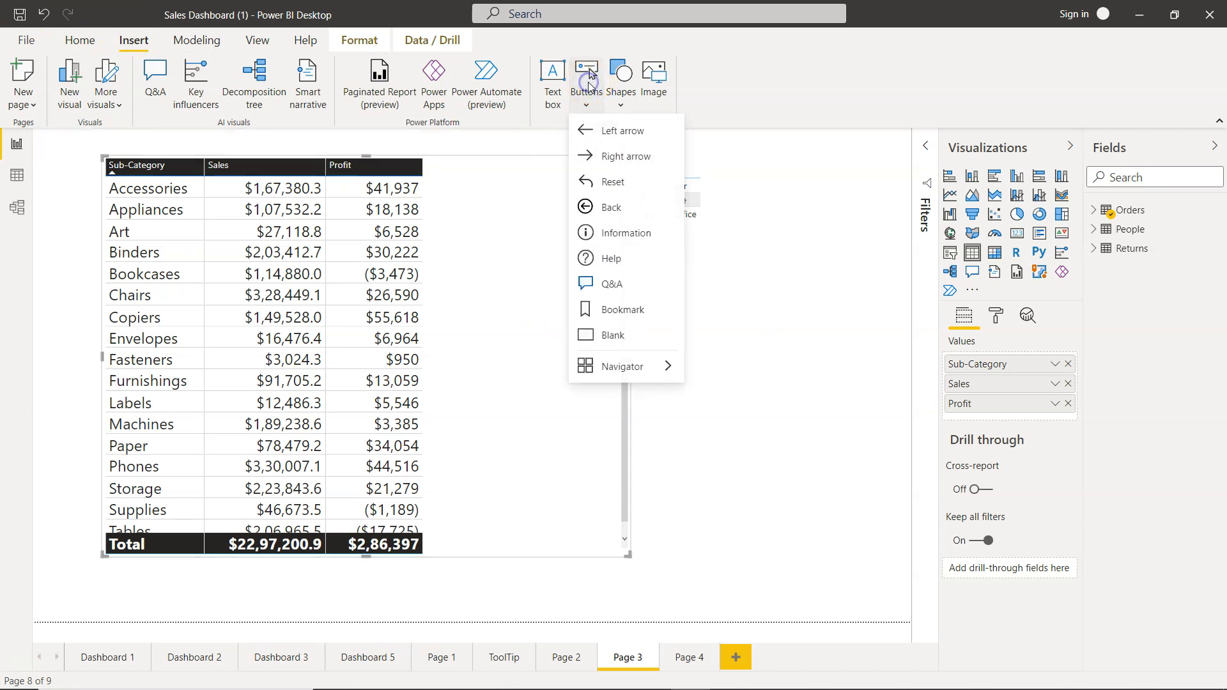
pyautogui.moveTo(623, 335)
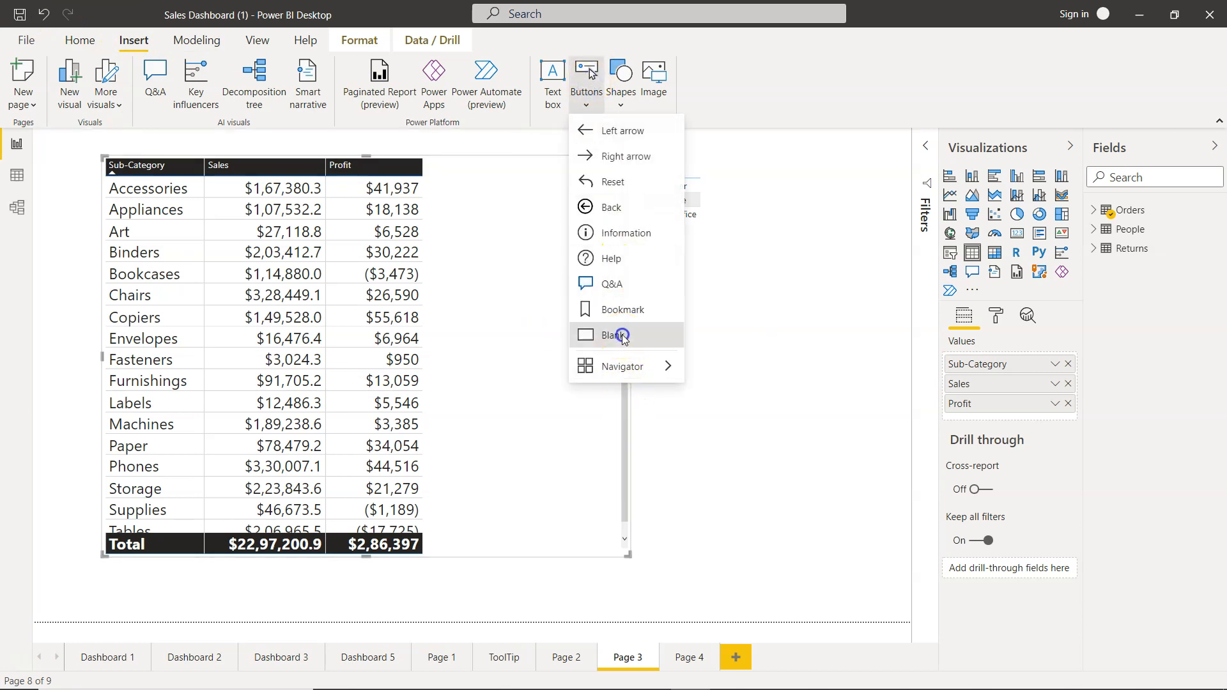
pyautogui.click(621, 335)
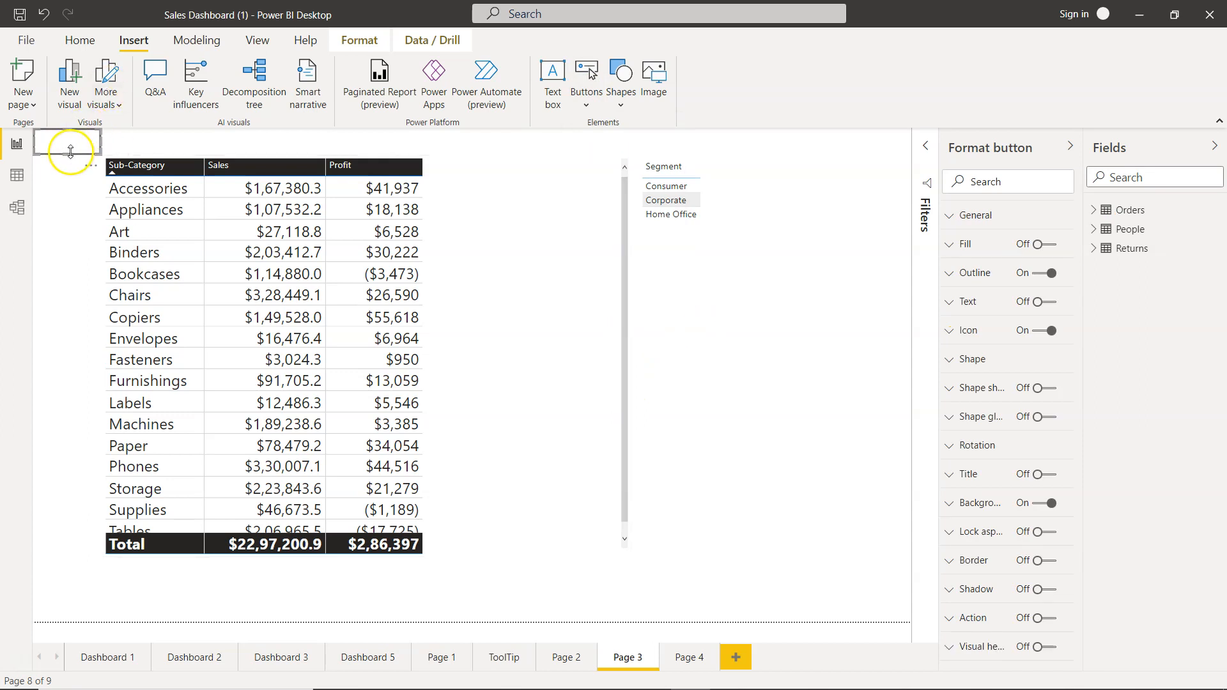
pyautogui.moveTo(743, 309)
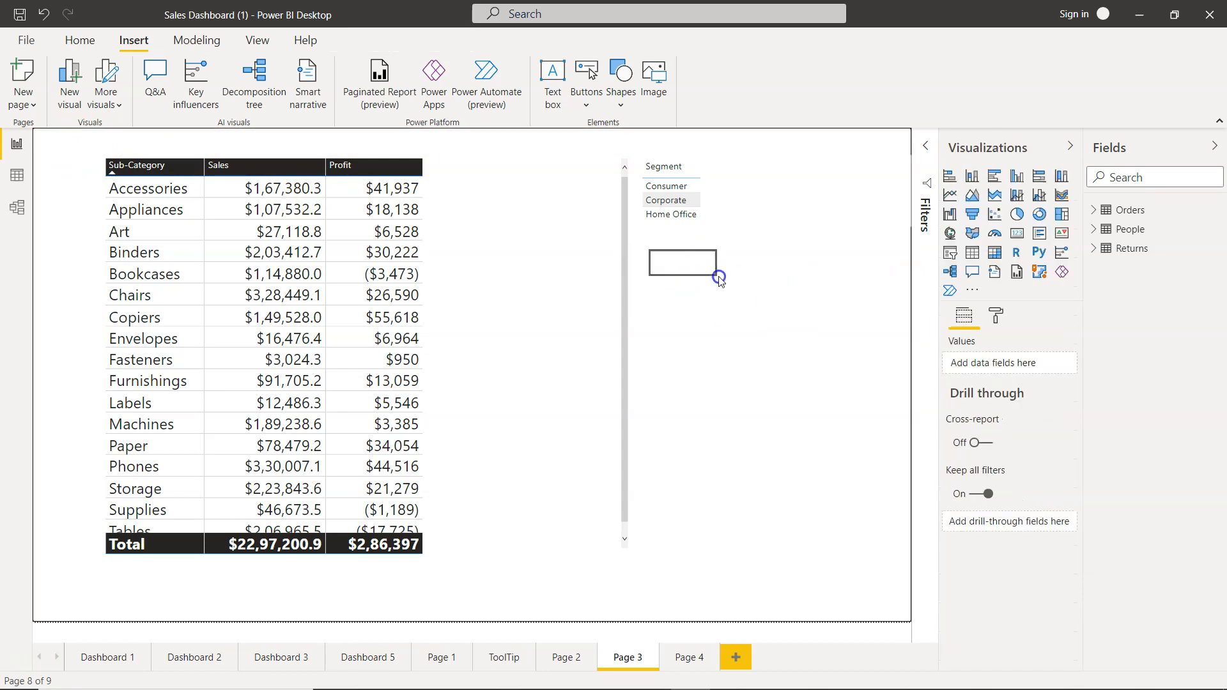
pyautogui.click(682, 263)
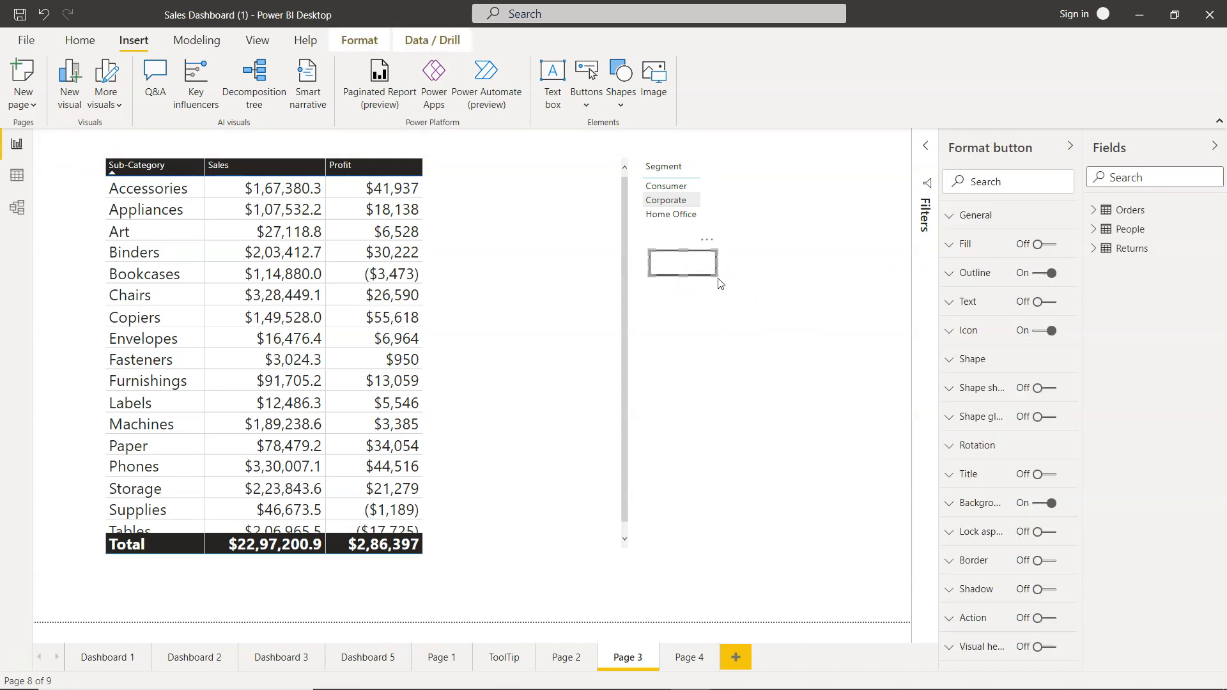
# - Widen the button and label it 'Go to Page 4 Based on Sub Category Selection'
pyautogui.moveTo(715, 278); pyautogui.dragTo(807, 302)
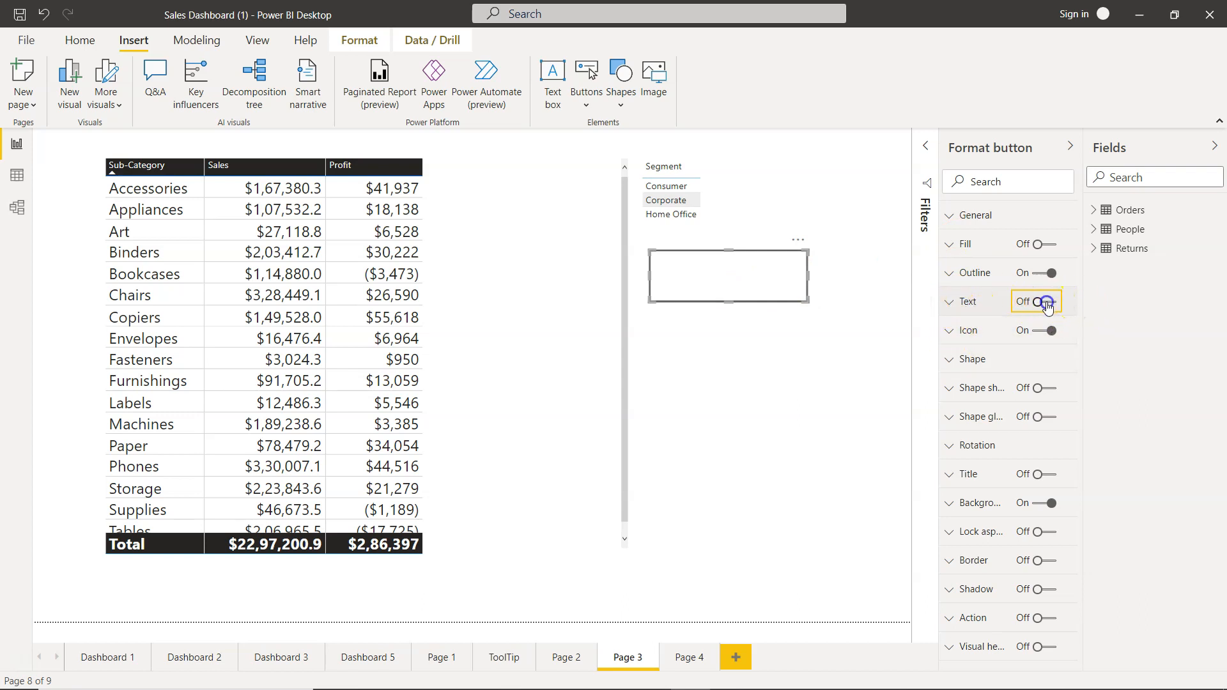
pyautogui.click(1050, 302)
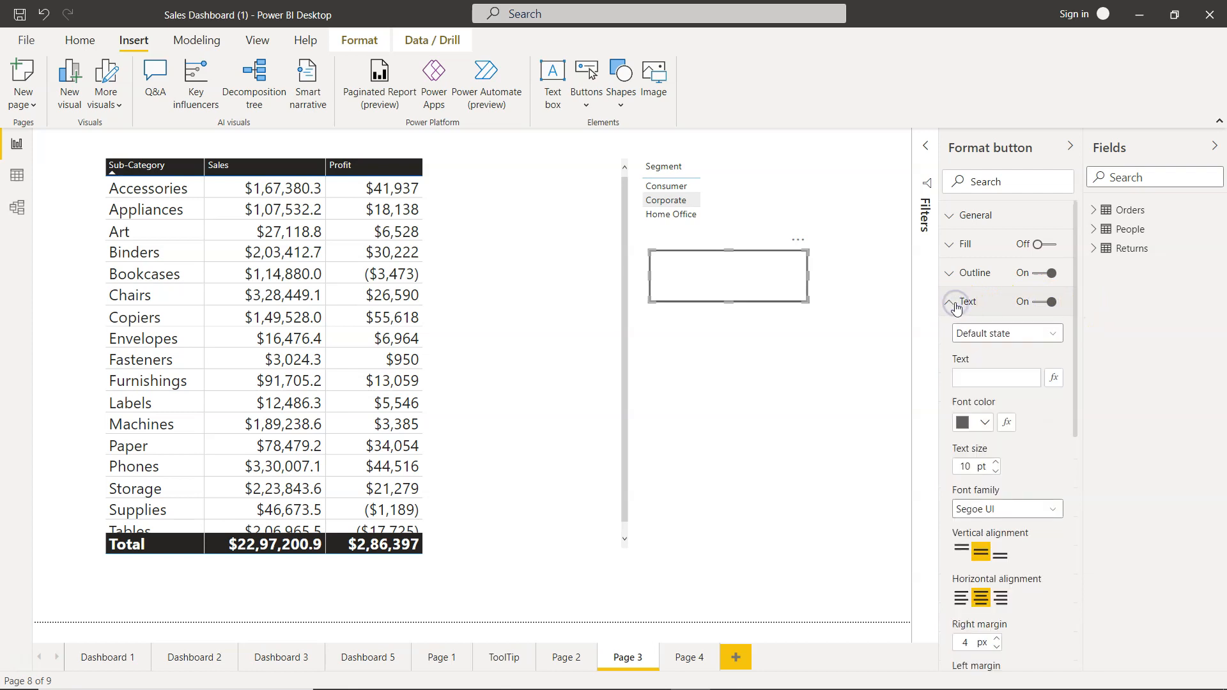
pyautogui.click(997, 377)
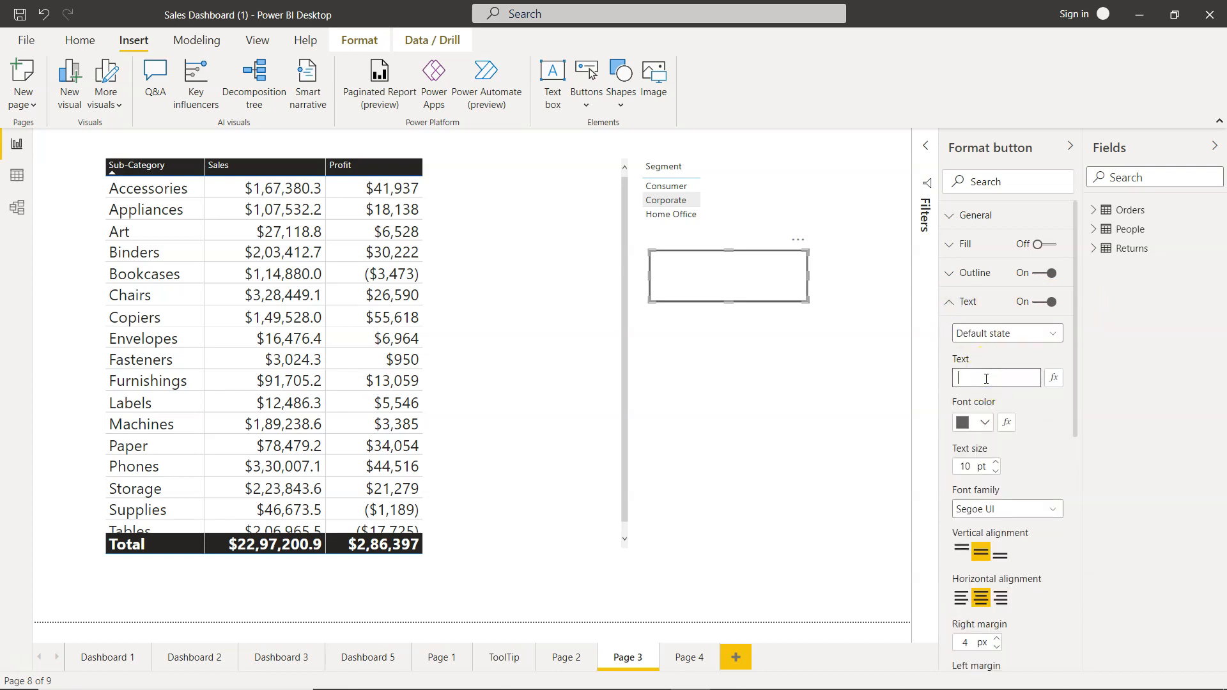
pyautogui.write('Cl')
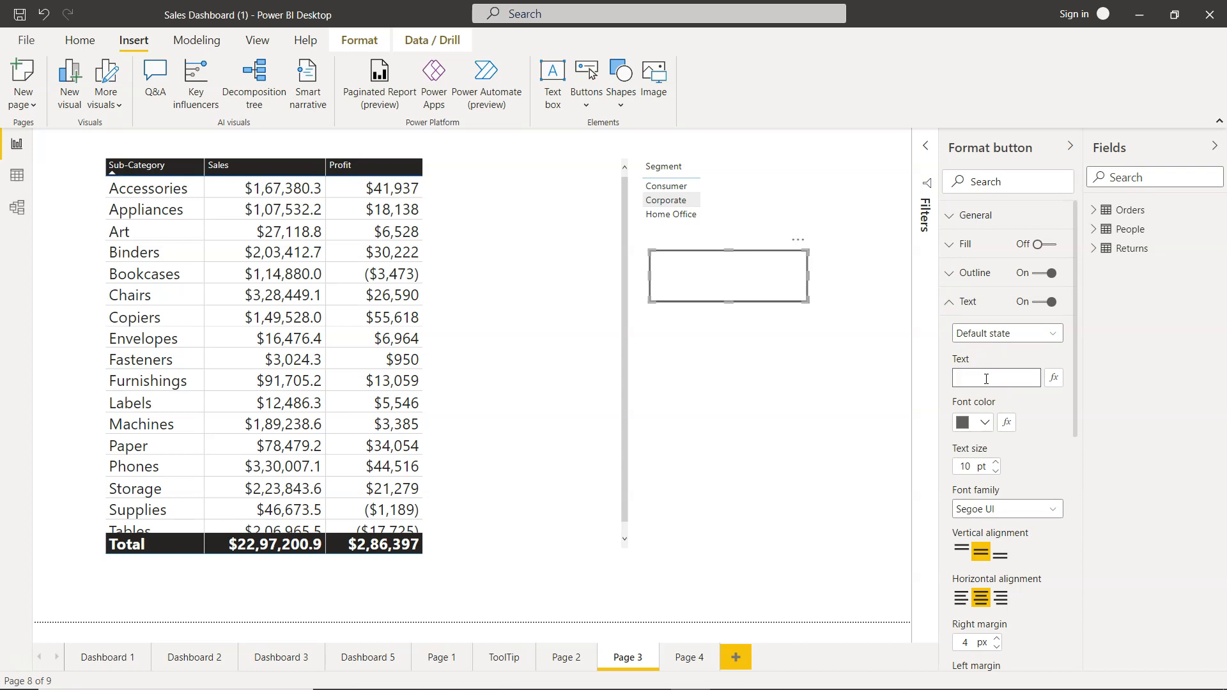
pyautogui.write('Go to Page 4')
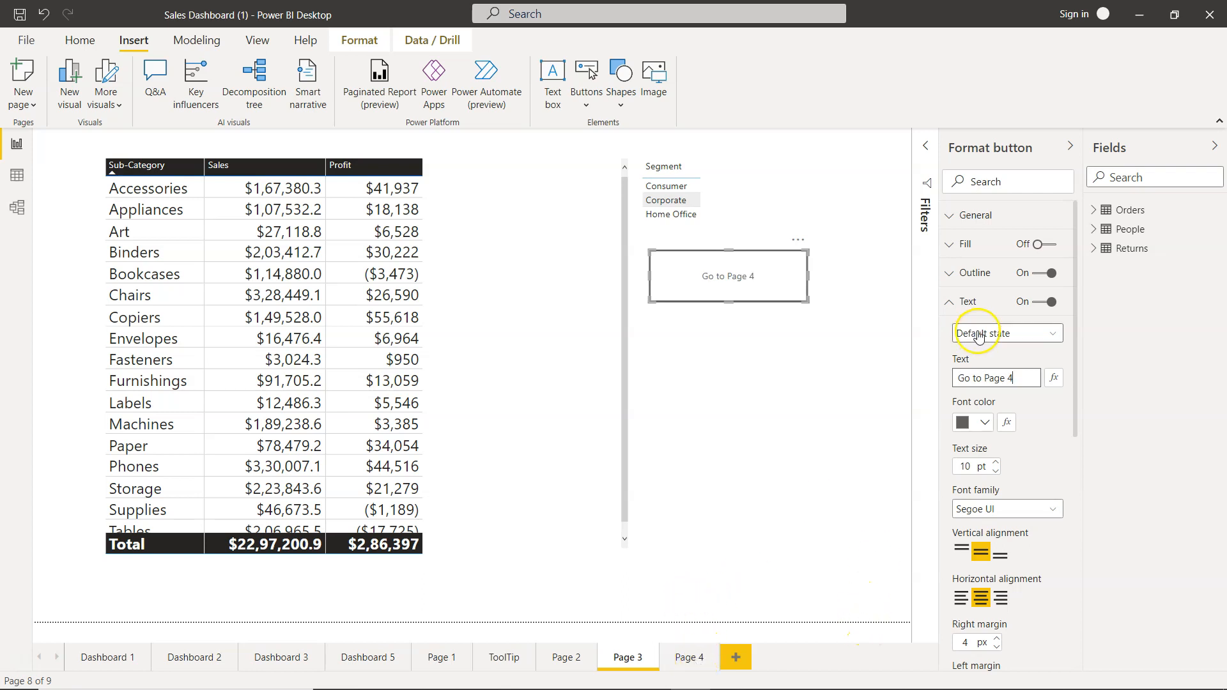
pyautogui.write('Based on Sub Category Selection')
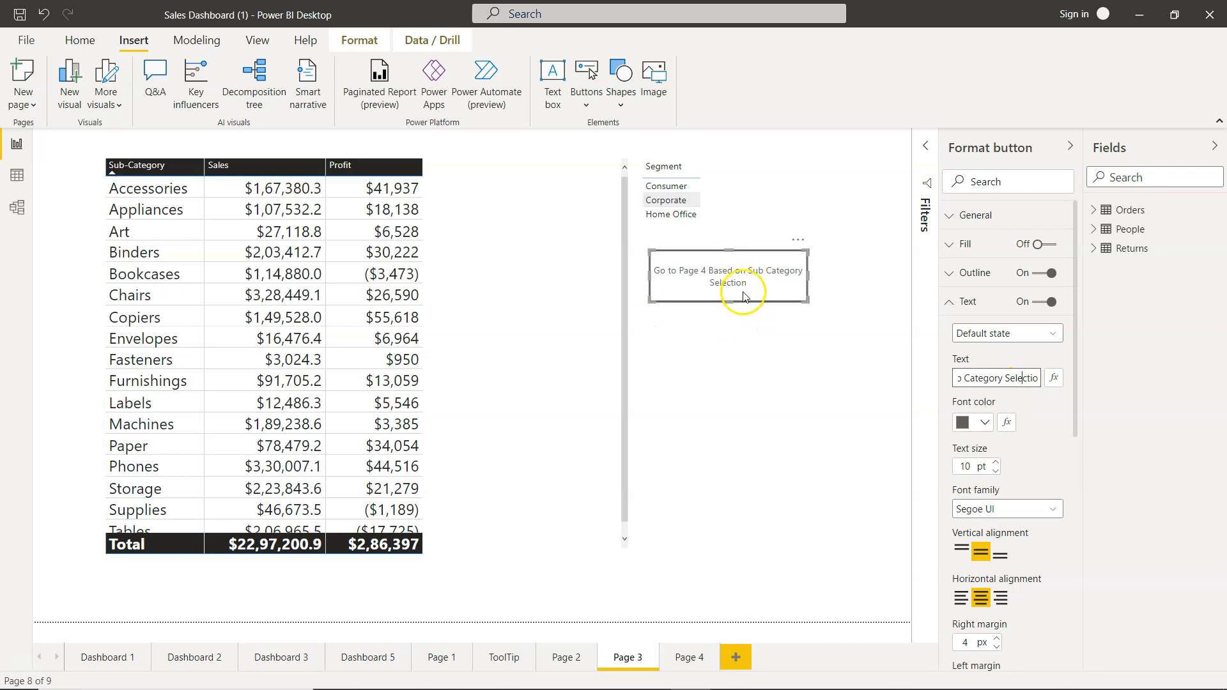
pyautogui.moveTo(661, 612)
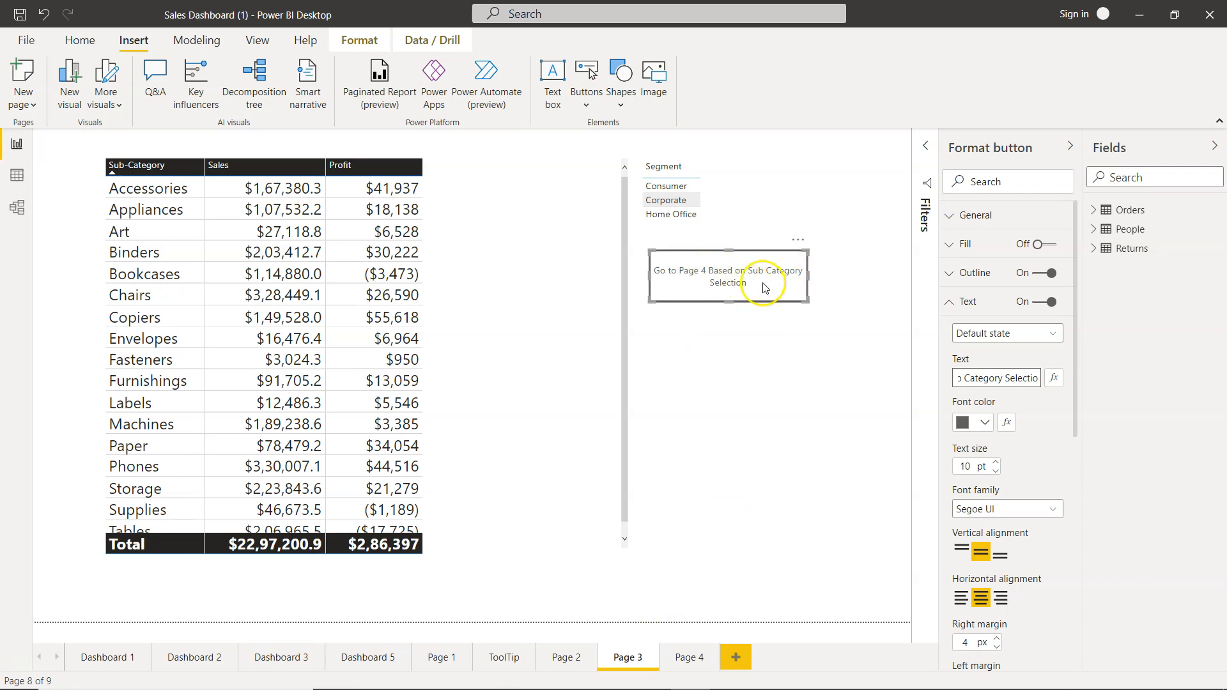
pyautogui.moveTo(804, 300)
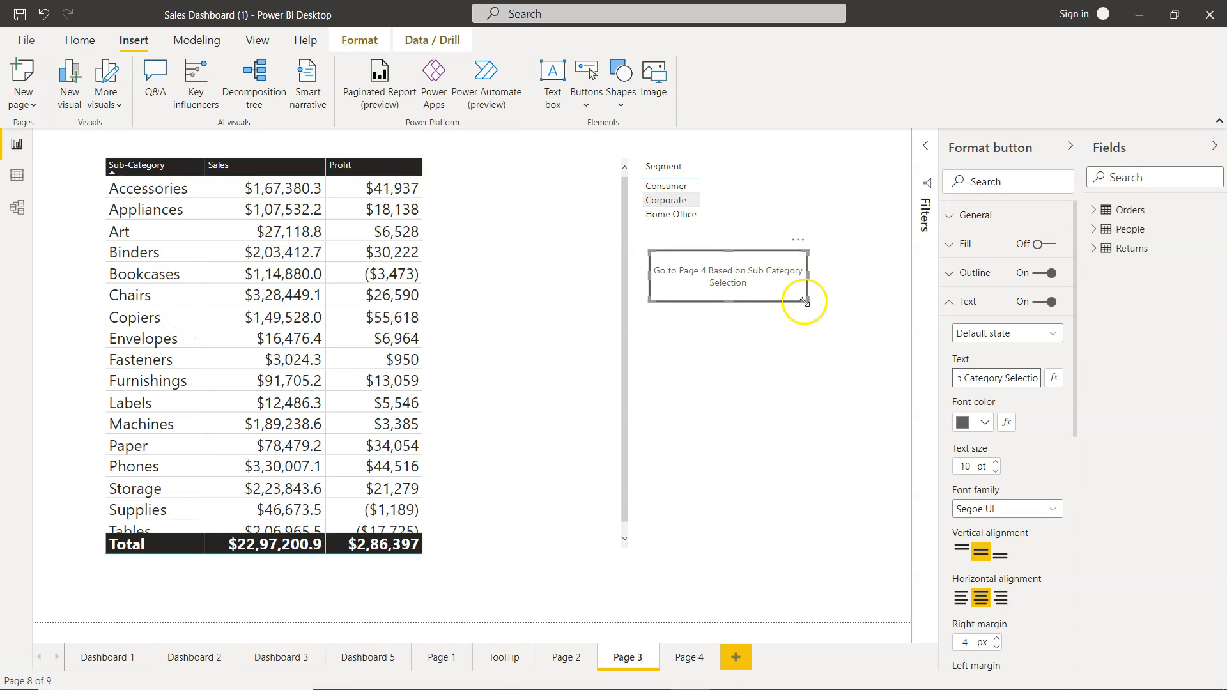
pyautogui.moveTo(771, 294)
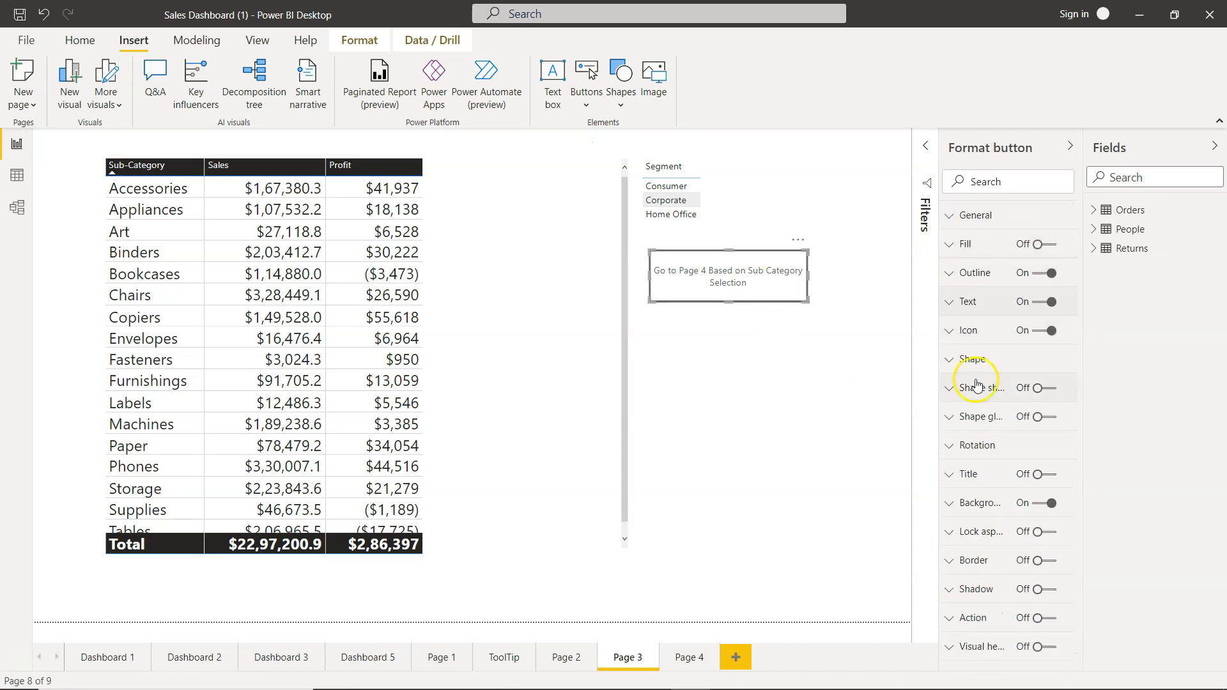
# - Enable the button's Action with type Drill through and destination Page 4, then deselect it
pyautogui.click(1044, 619)
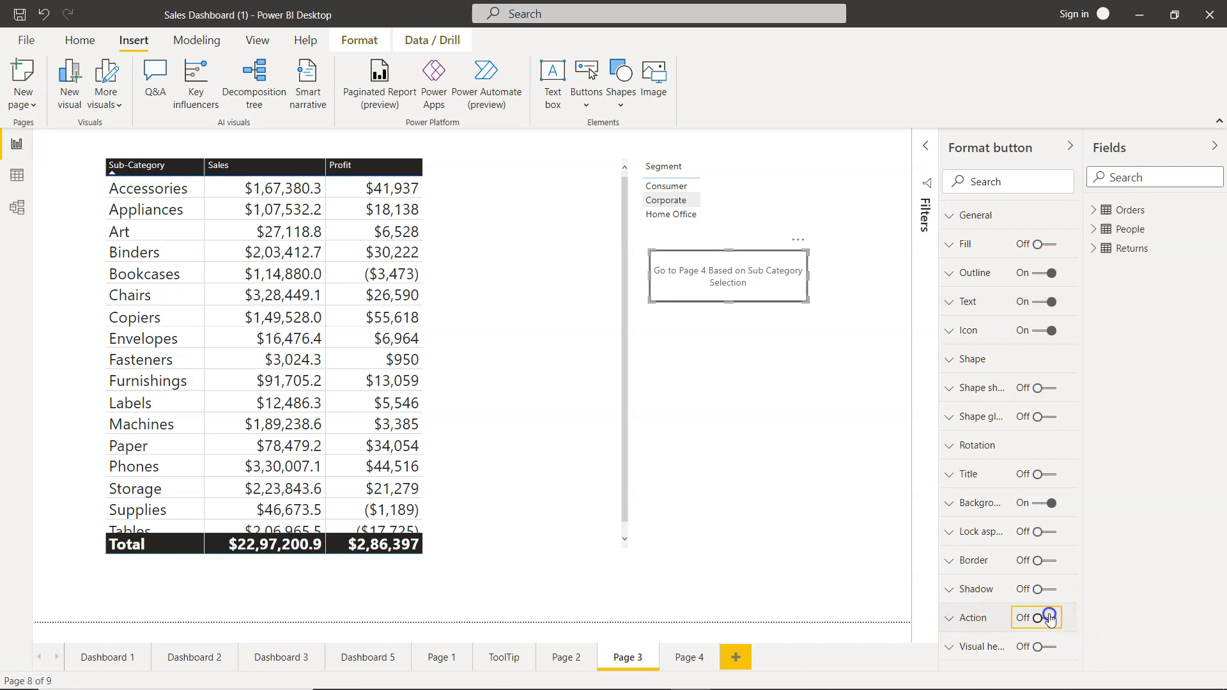
pyautogui.click(1044, 617)
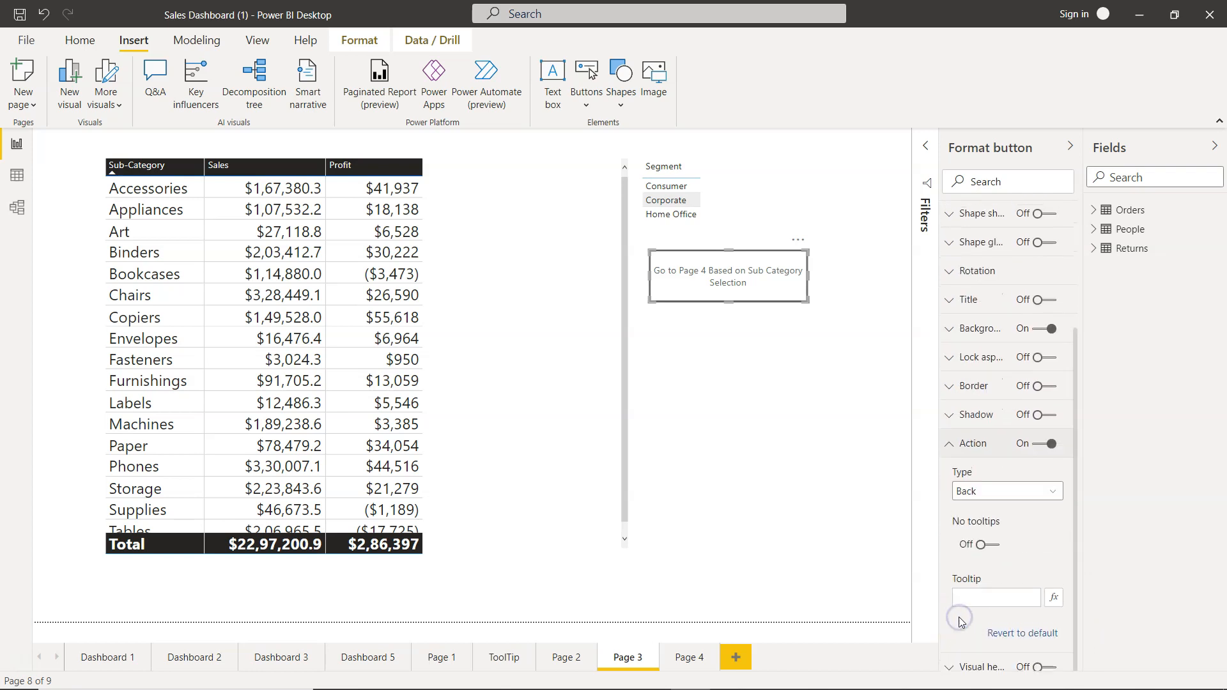
pyautogui.click(1007, 491)
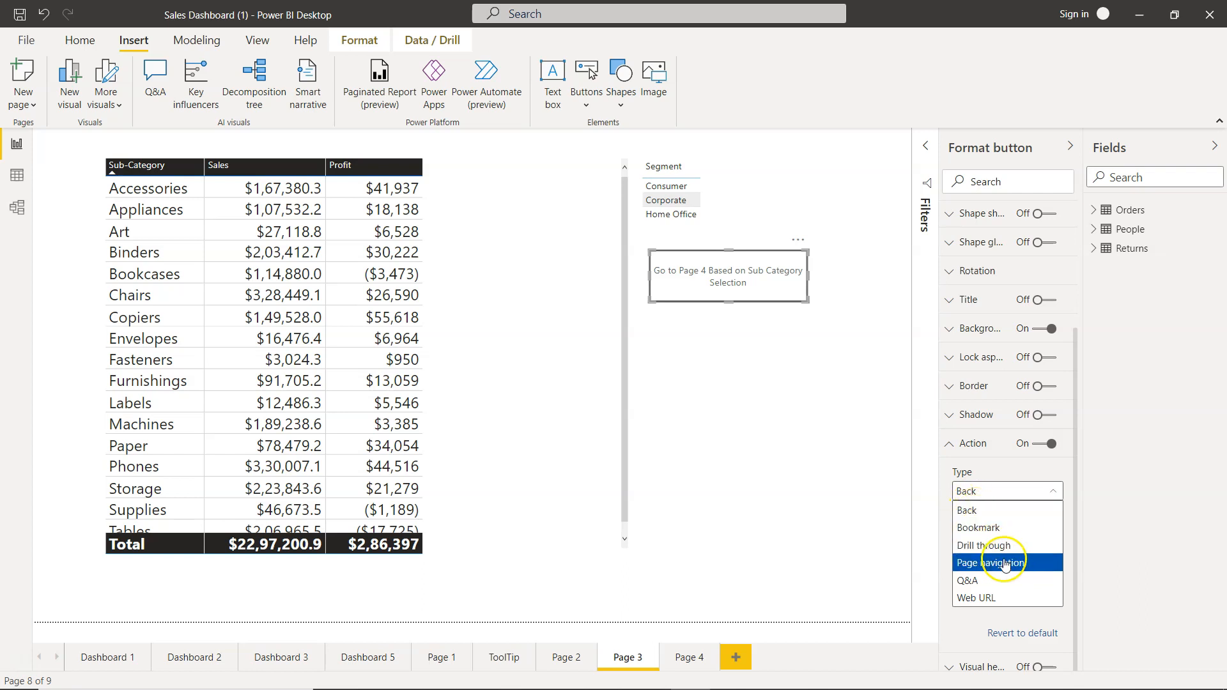
pyautogui.click(984, 544)
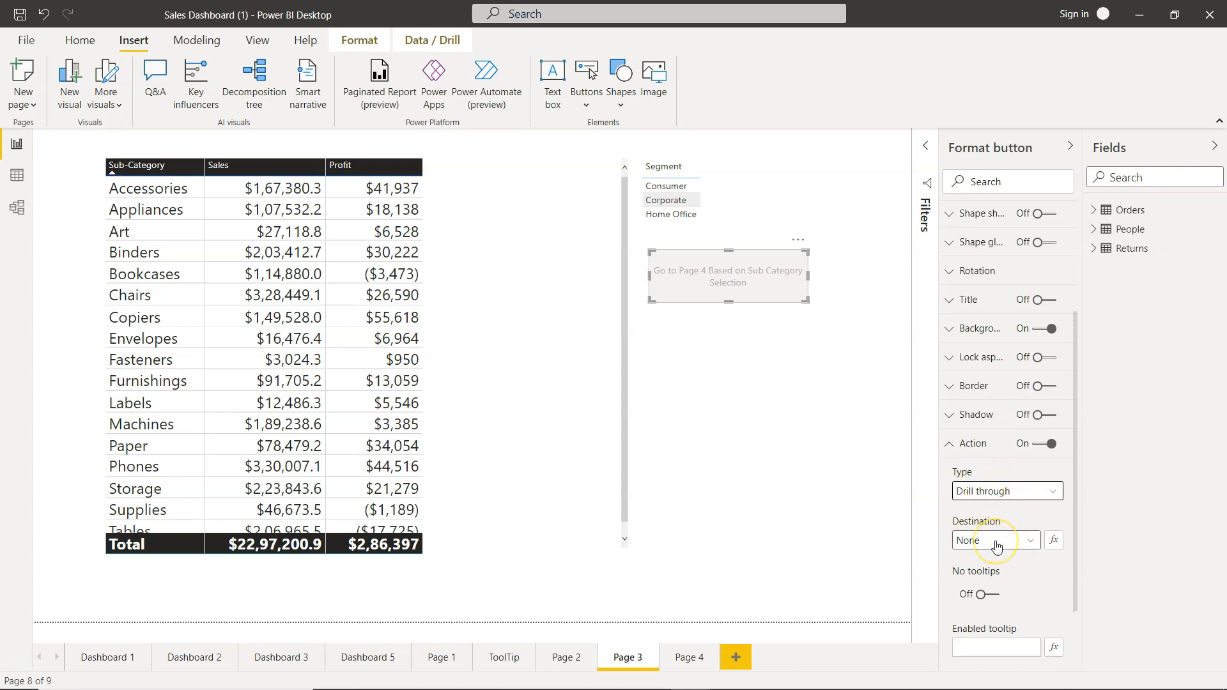
pyautogui.click(996, 540)
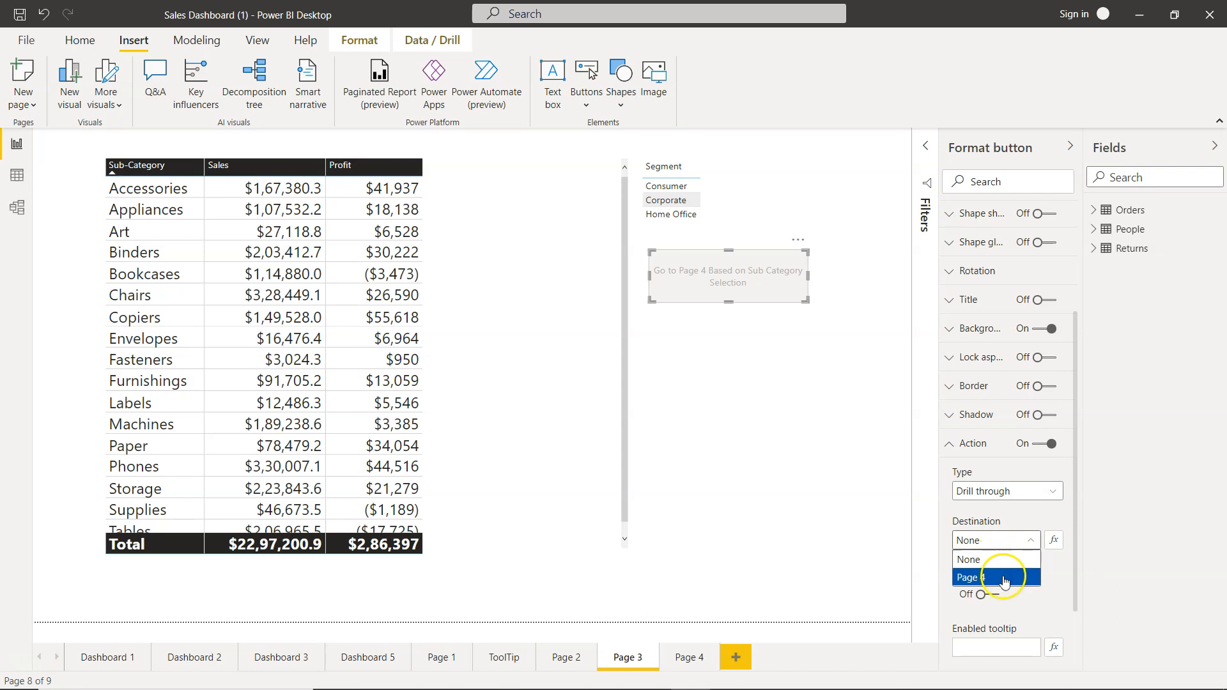
pyautogui.click(979, 576)
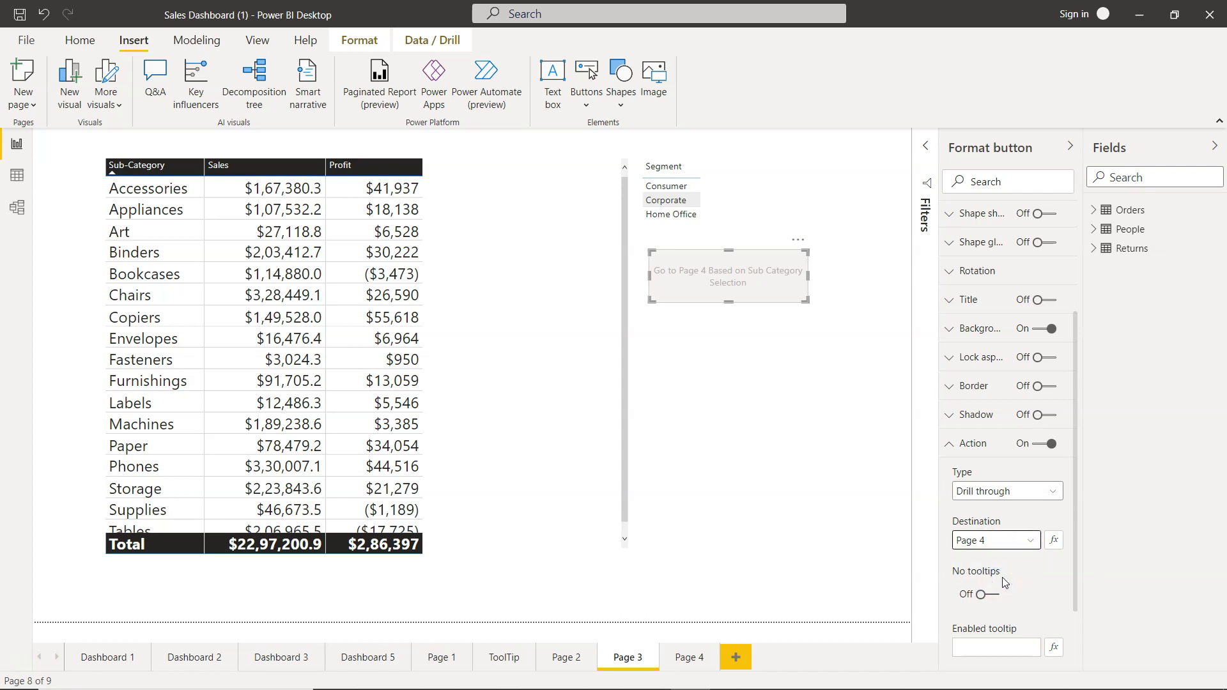
pyautogui.scroll(-3)
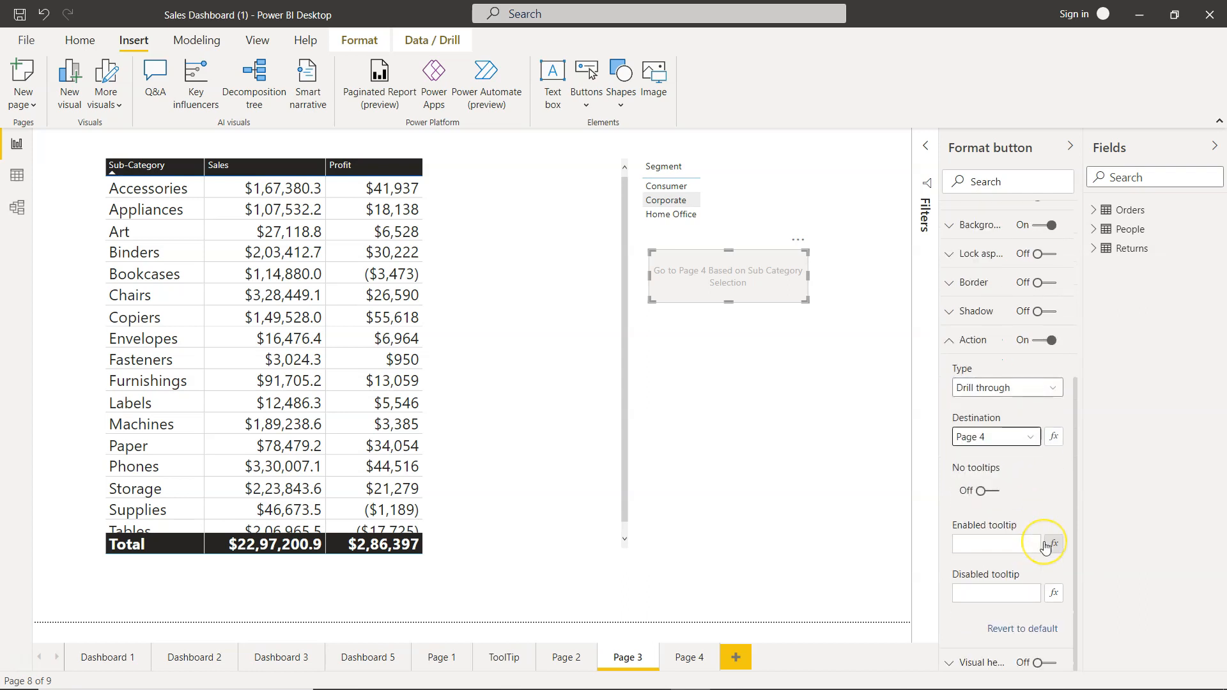
pyautogui.click(766, 446)
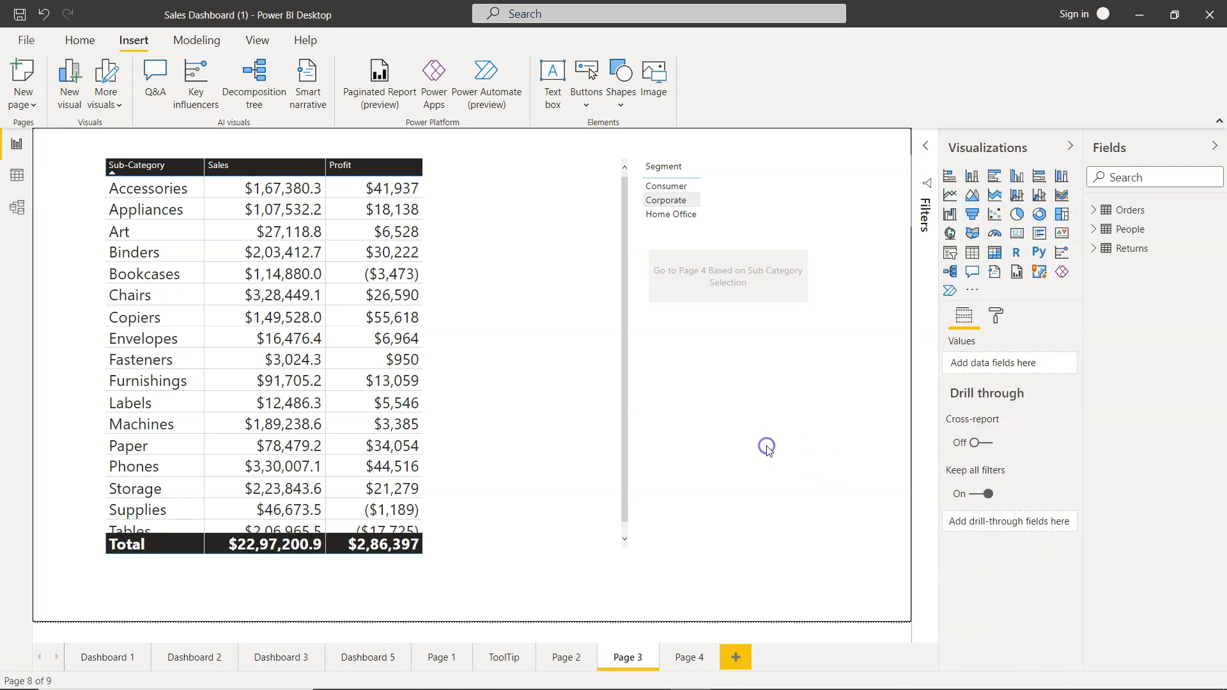
pyautogui.moveTo(728, 293)
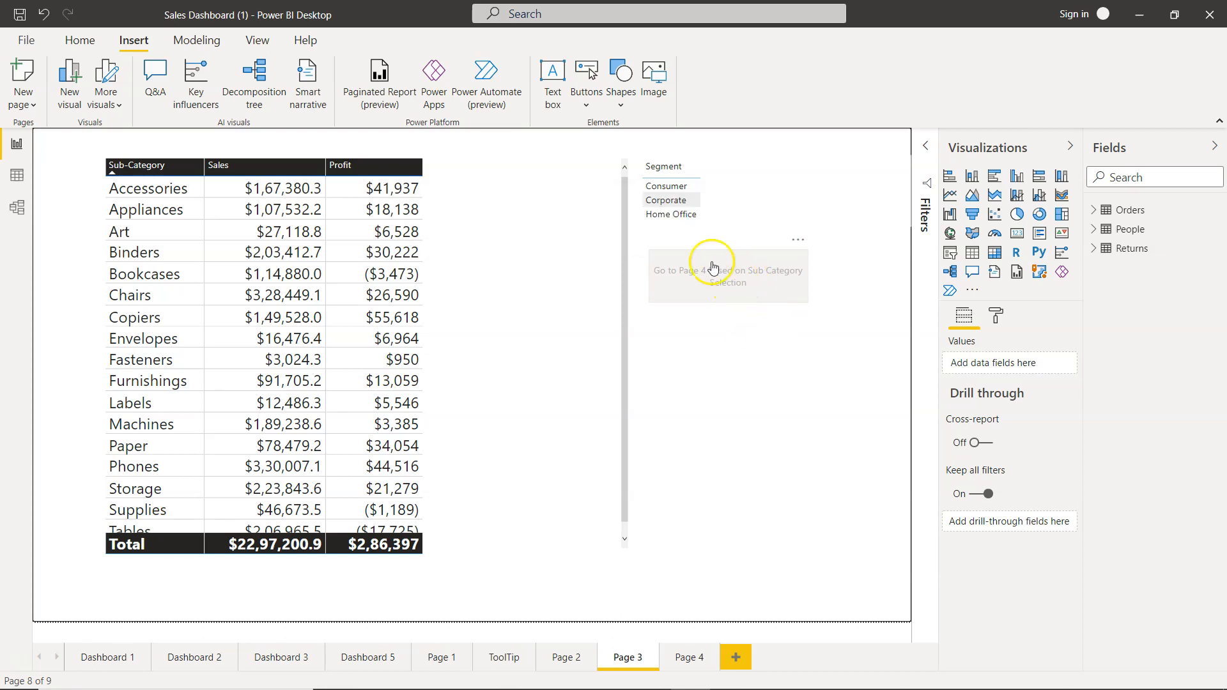
pyautogui.moveTo(730, 271)
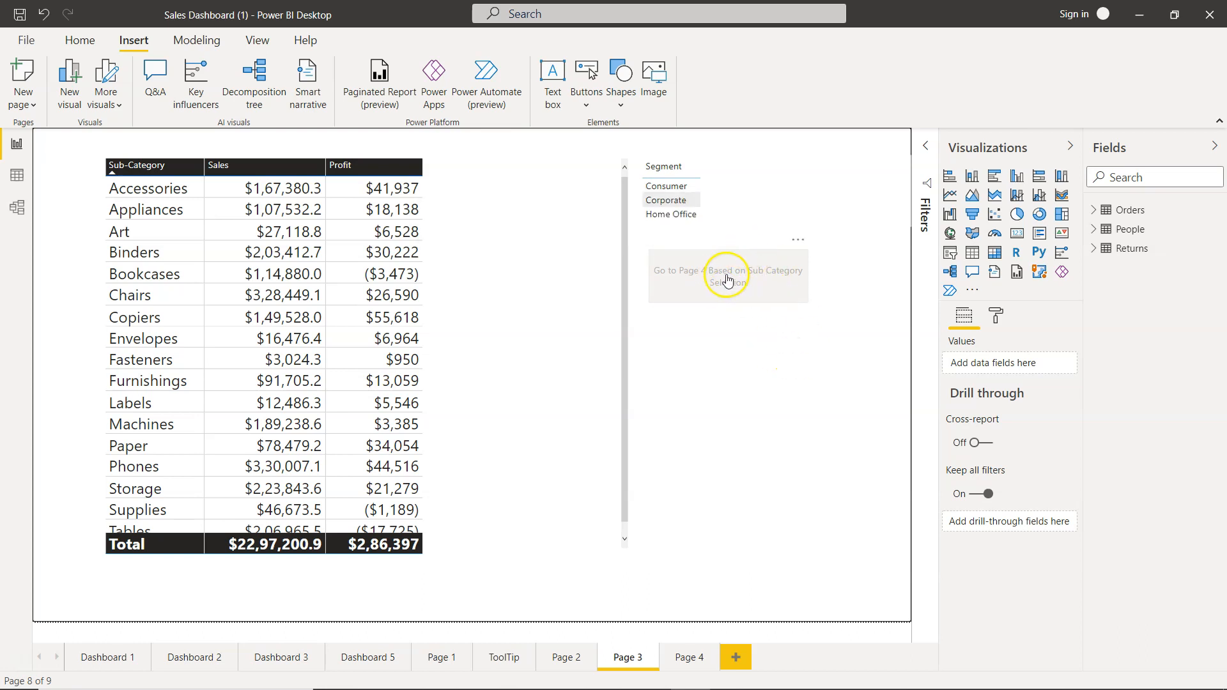
pyautogui.moveTo(727, 276)
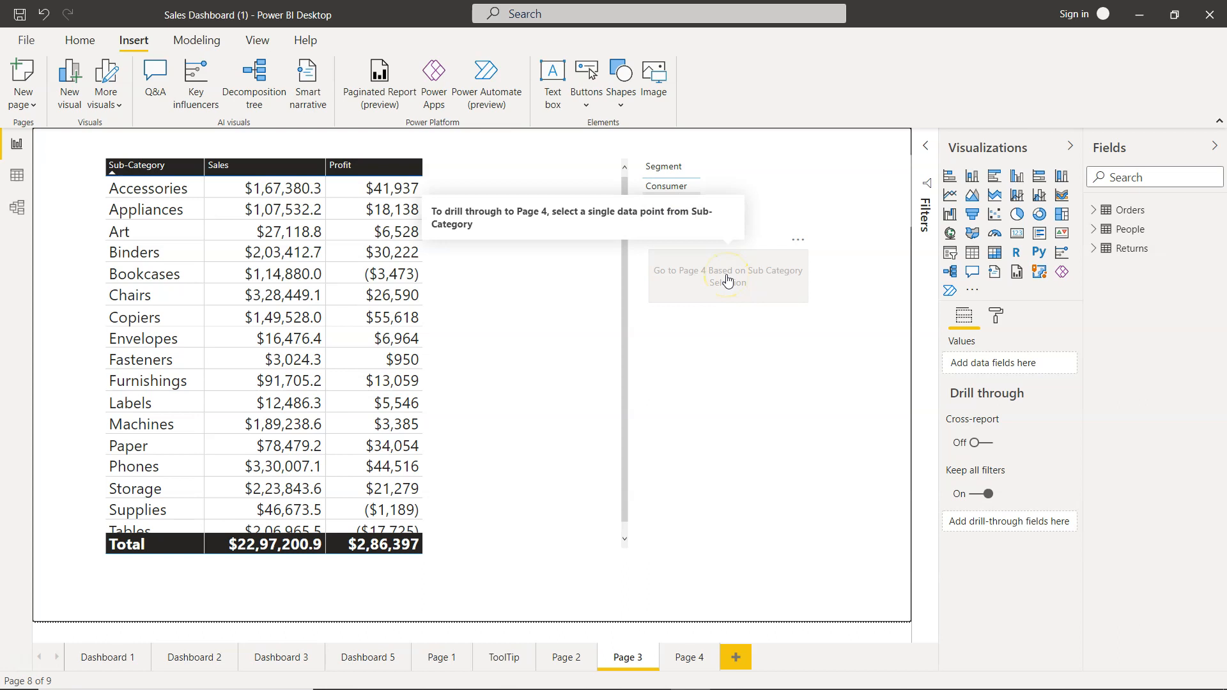
# - Select Copiers, use the button to drill through to Page 4, then return to Page 3
pyautogui.click(404, 359)
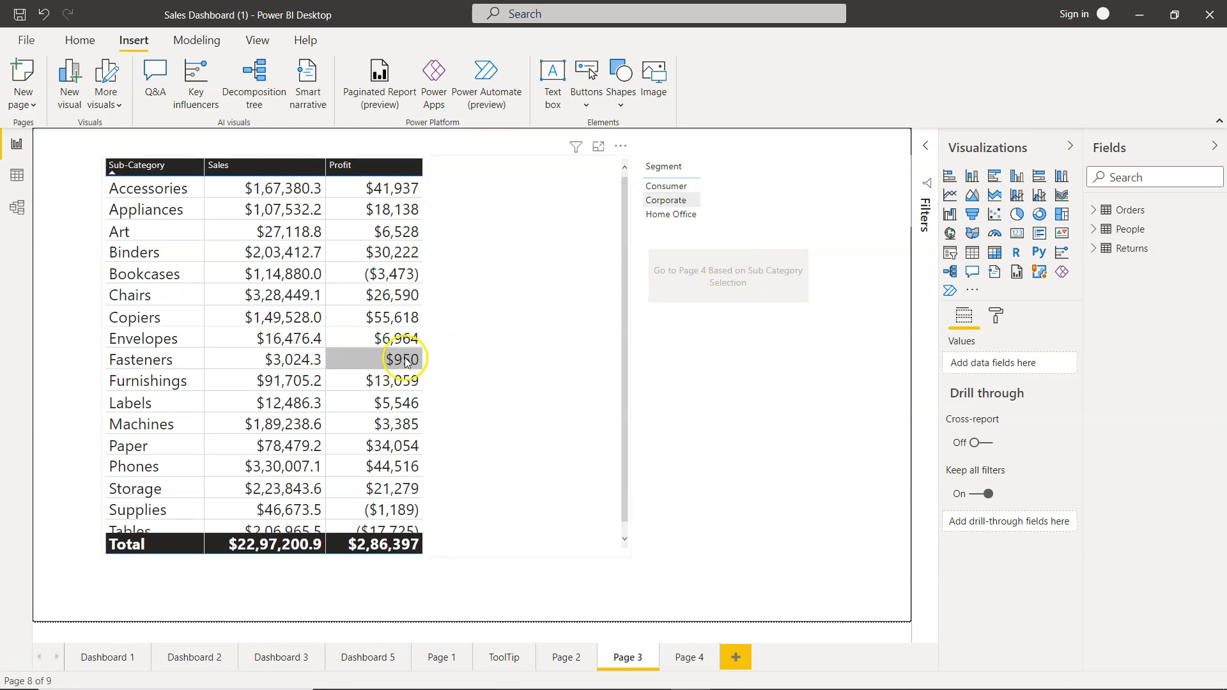
pyautogui.click(135, 317)
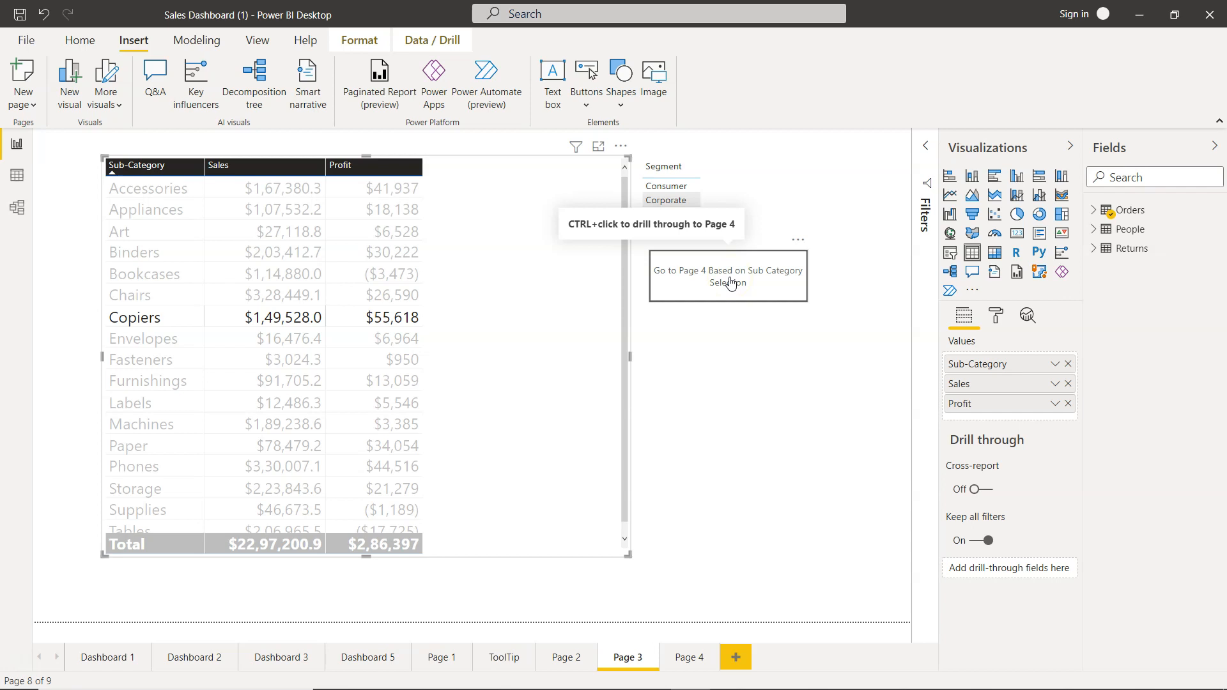
pyautogui.click(728, 276)
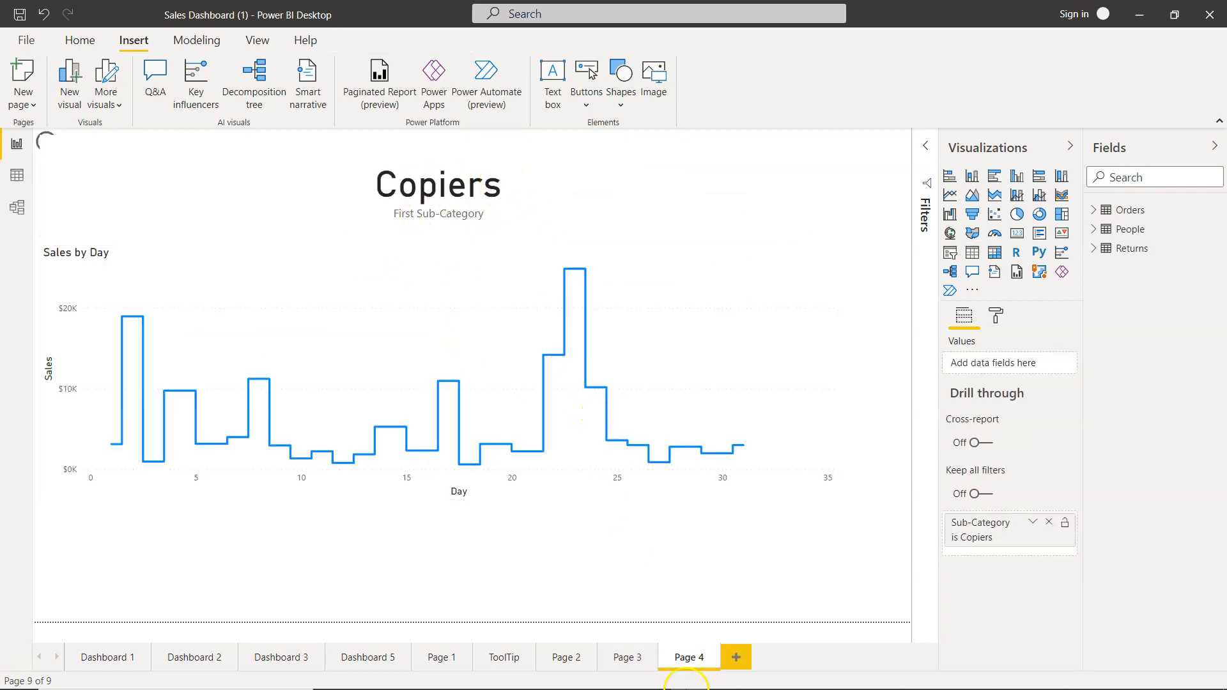
pyautogui.click(629, 657)
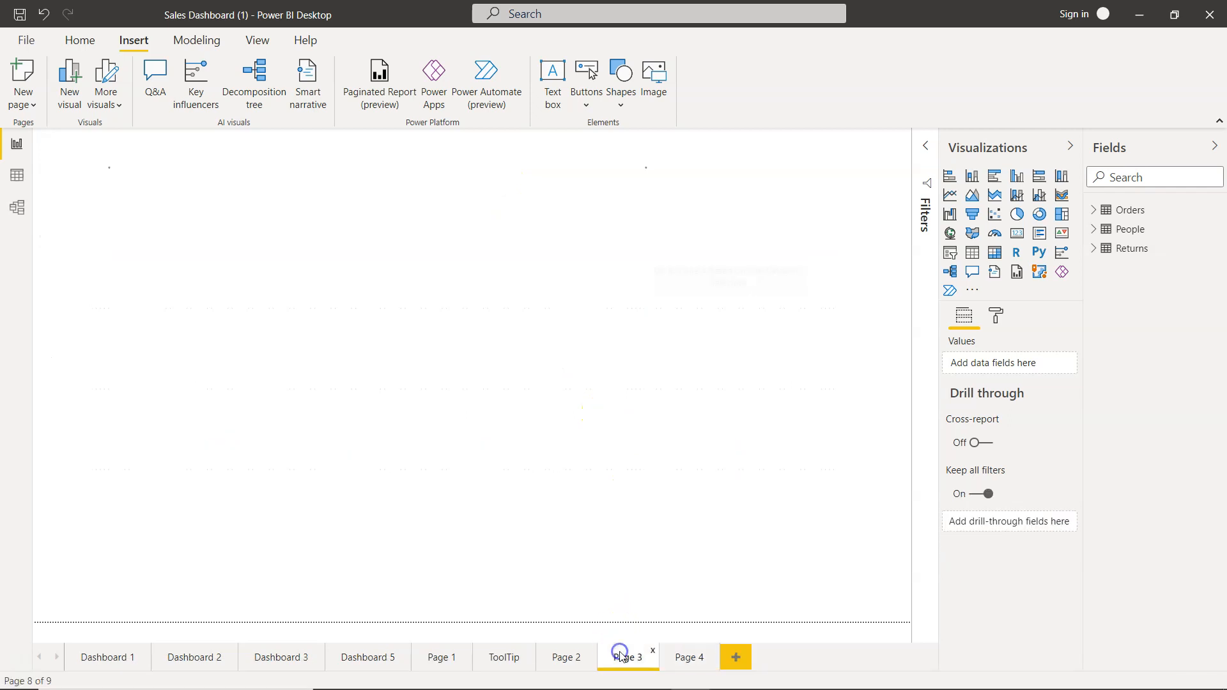
# - Select Art and use the button to drill through to Page 4's Art chart
pyautogui.click(626, 657)
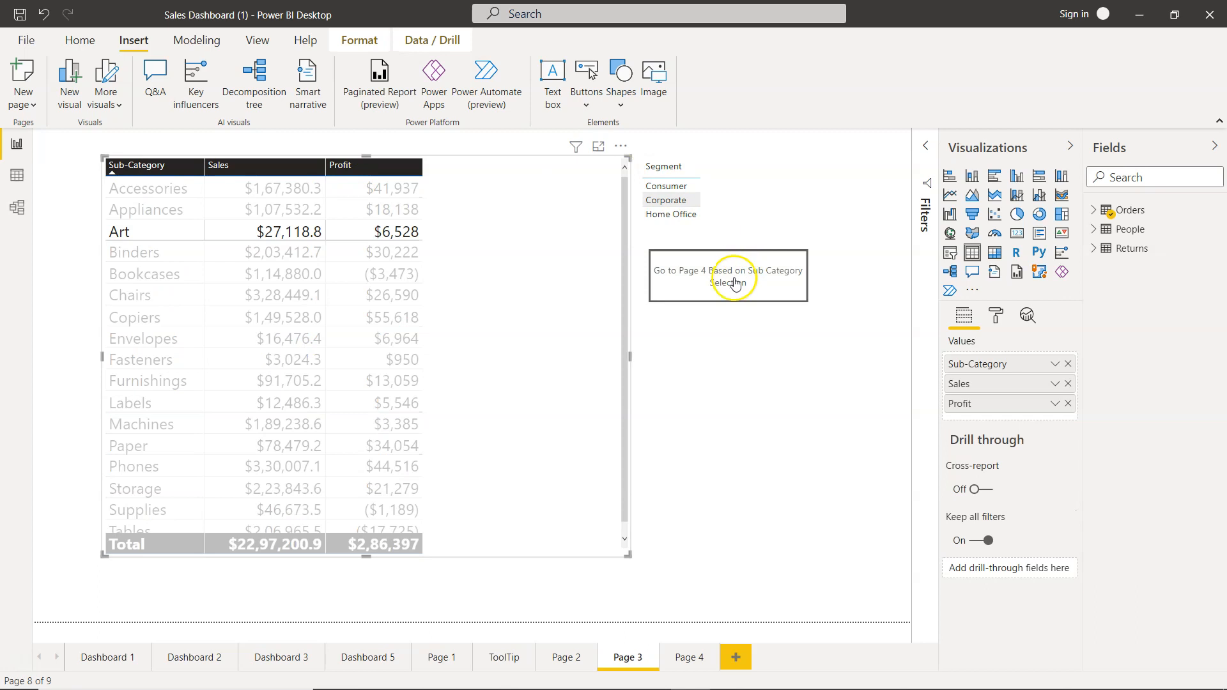
pyautogui.click(732, 276)
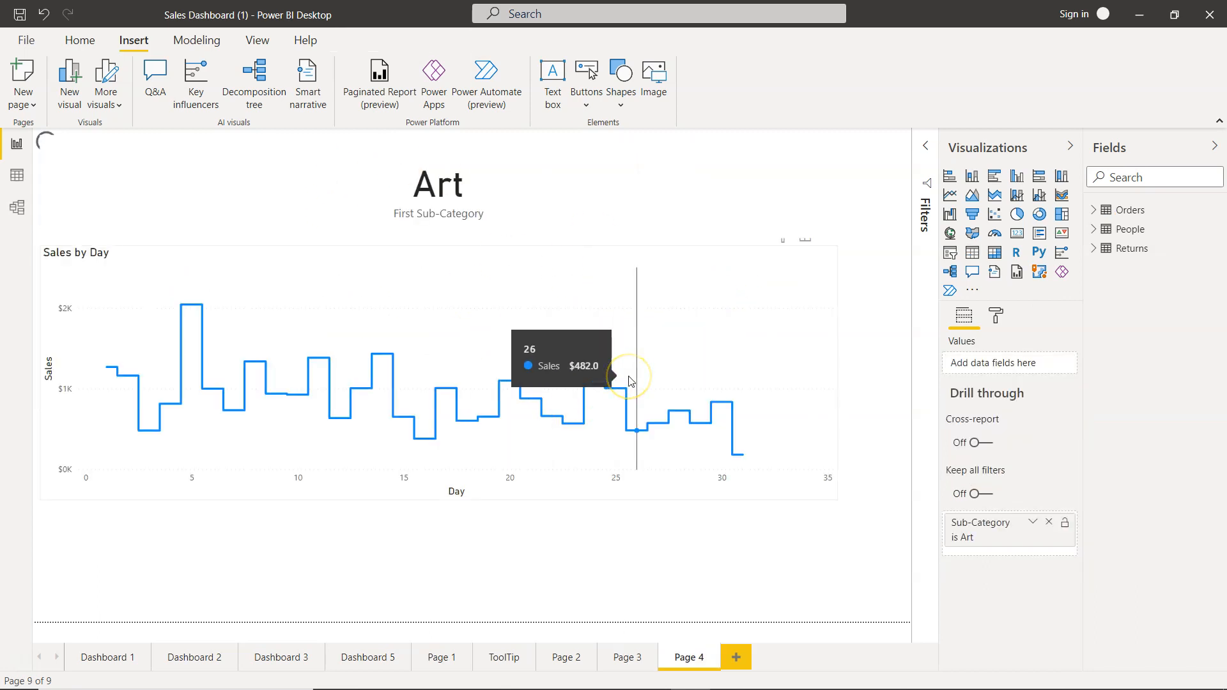
pyautogui.moveTo(768, 442)
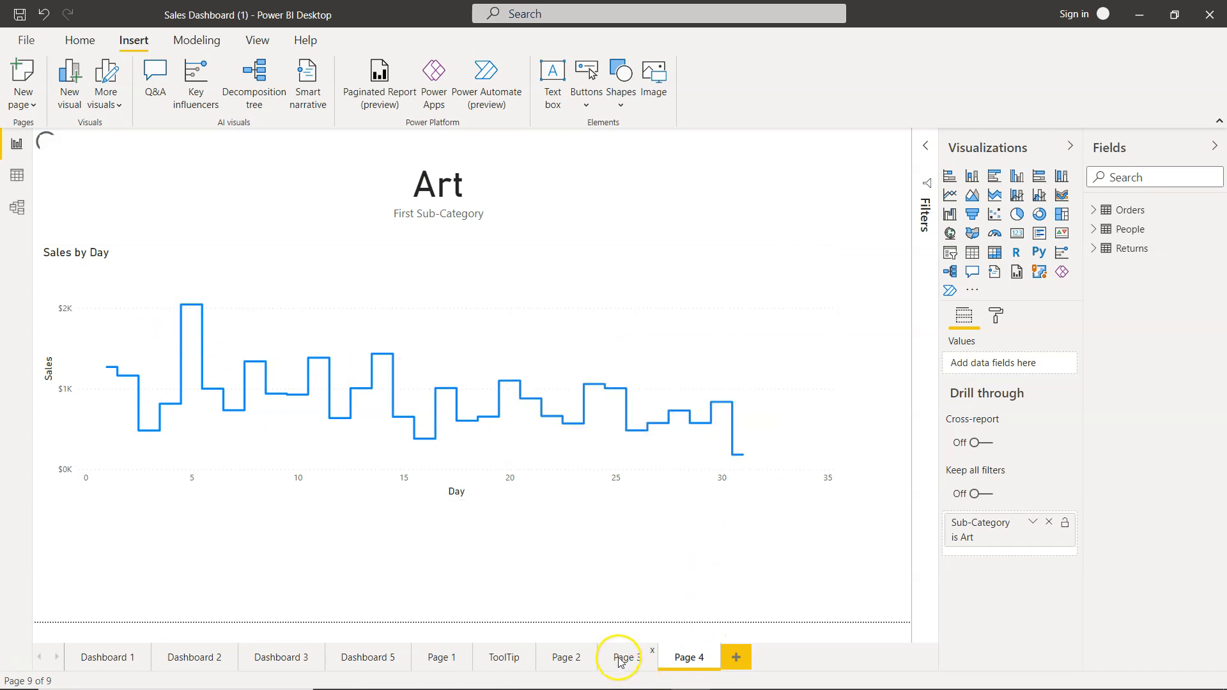
# - Return to Page 3 and check that Binders' right-click Drill through still offers Page 4
pyautogui.click(622, 657)
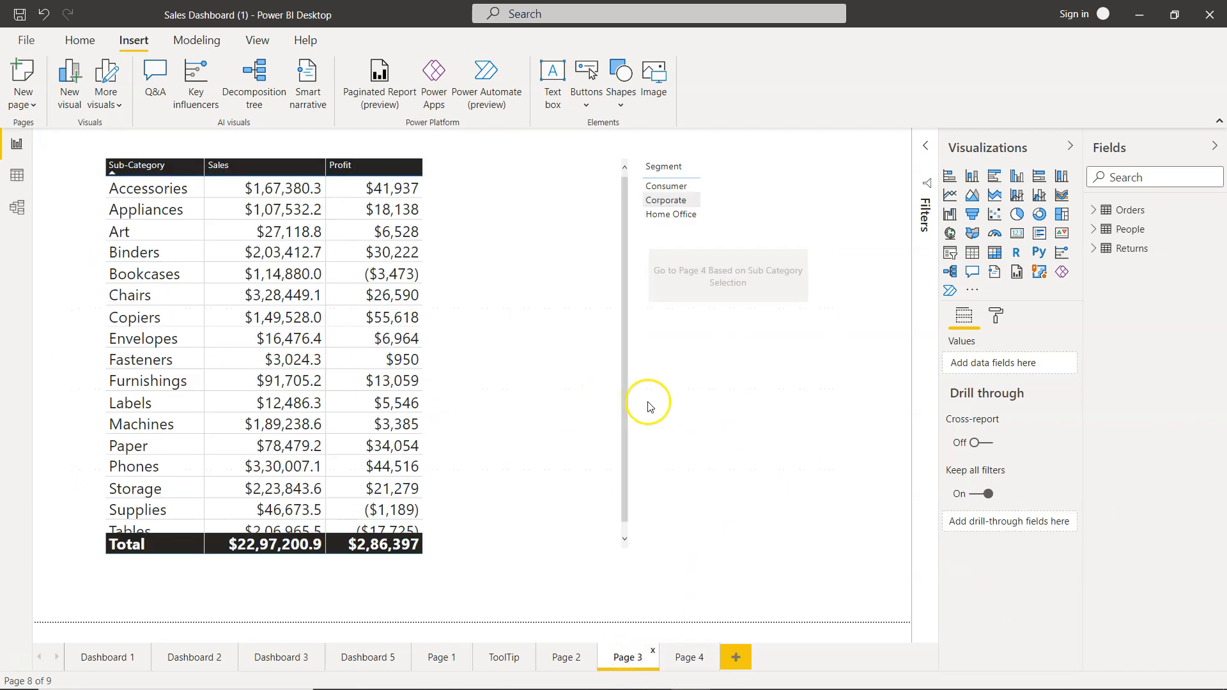
pyautogui.moveTo(767, 361)
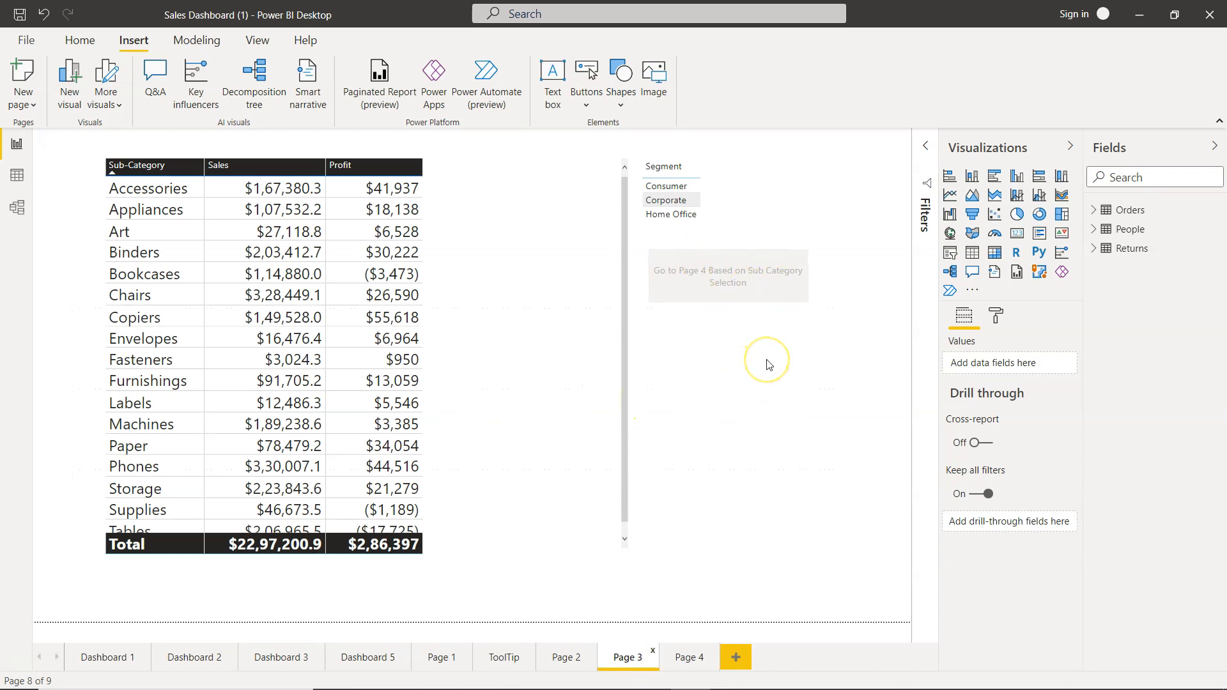
pyautogui.moveTo(711, 425)
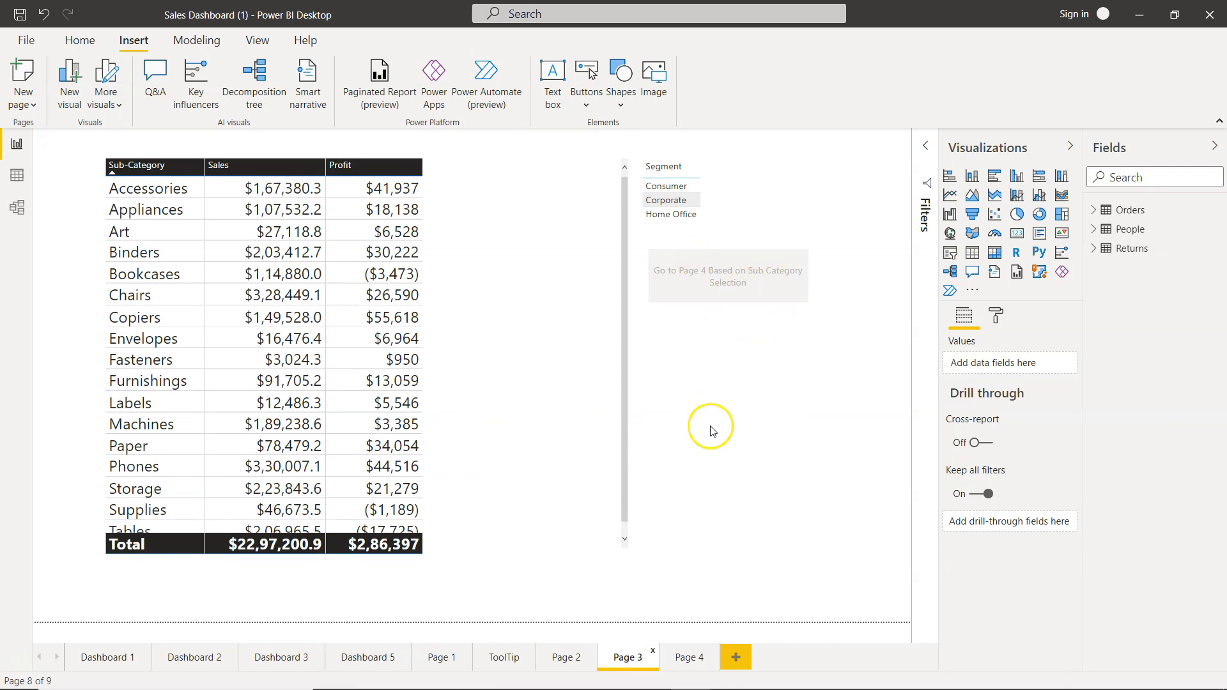
pyautogui.moveTo(353, 361)
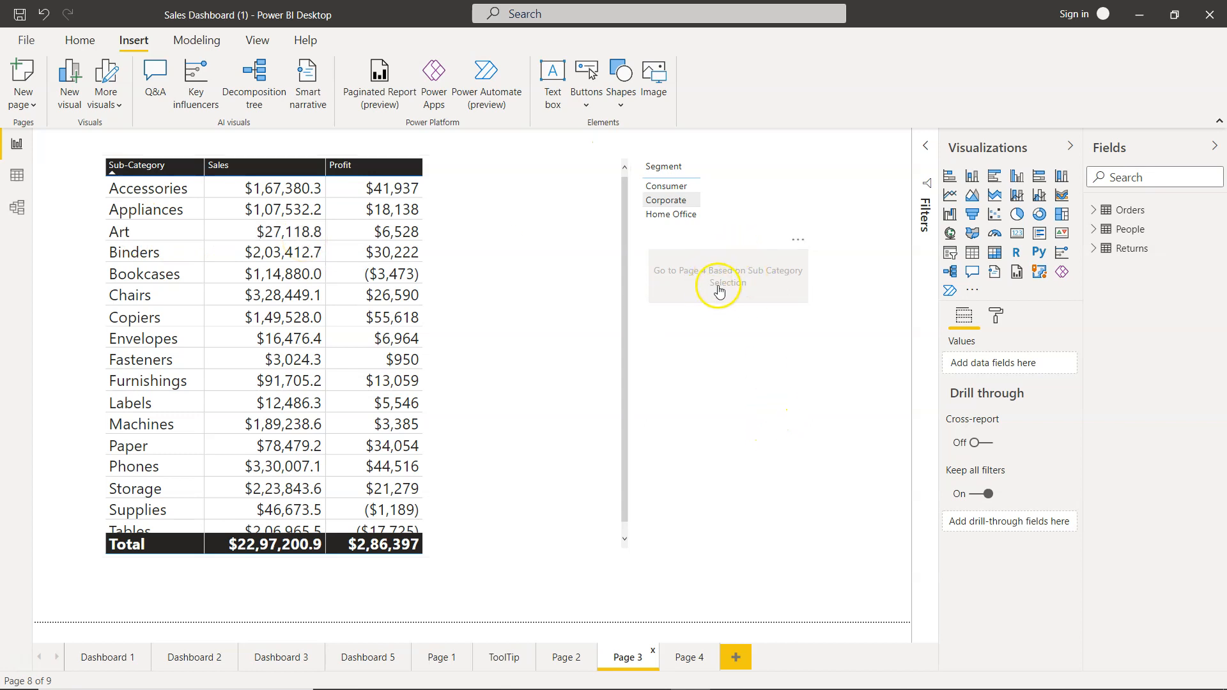
pyautogui.moveTo(711, 359)
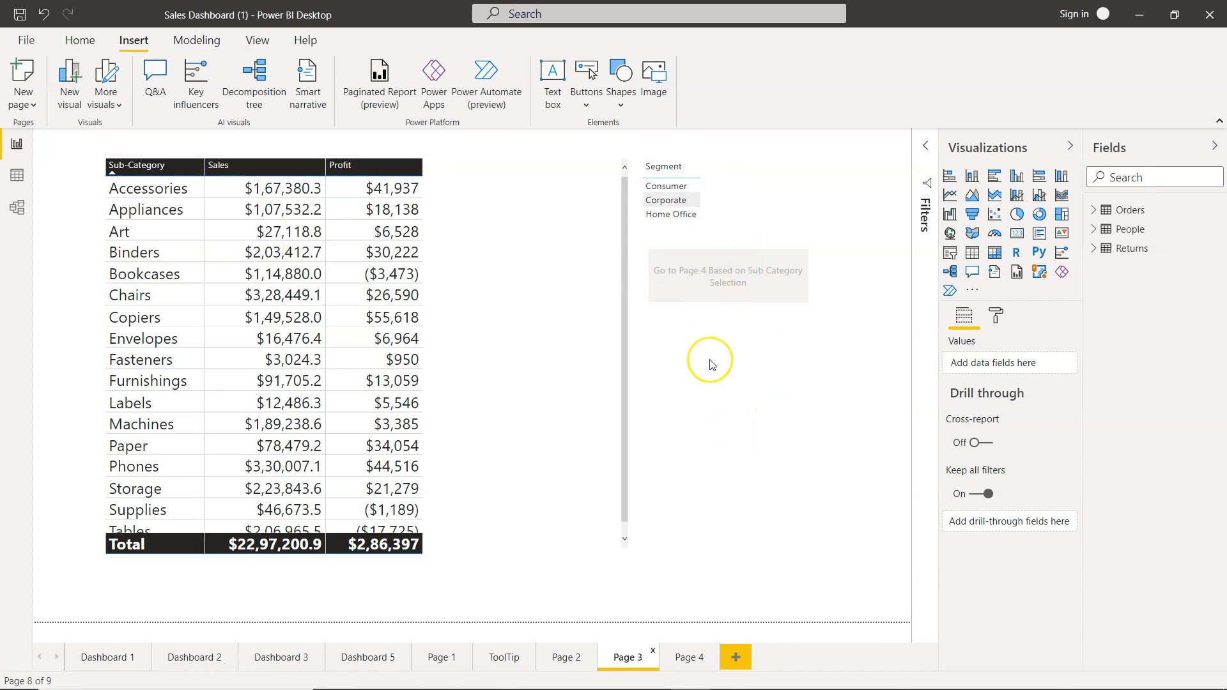
pyautogui.moveTo(686, 447)
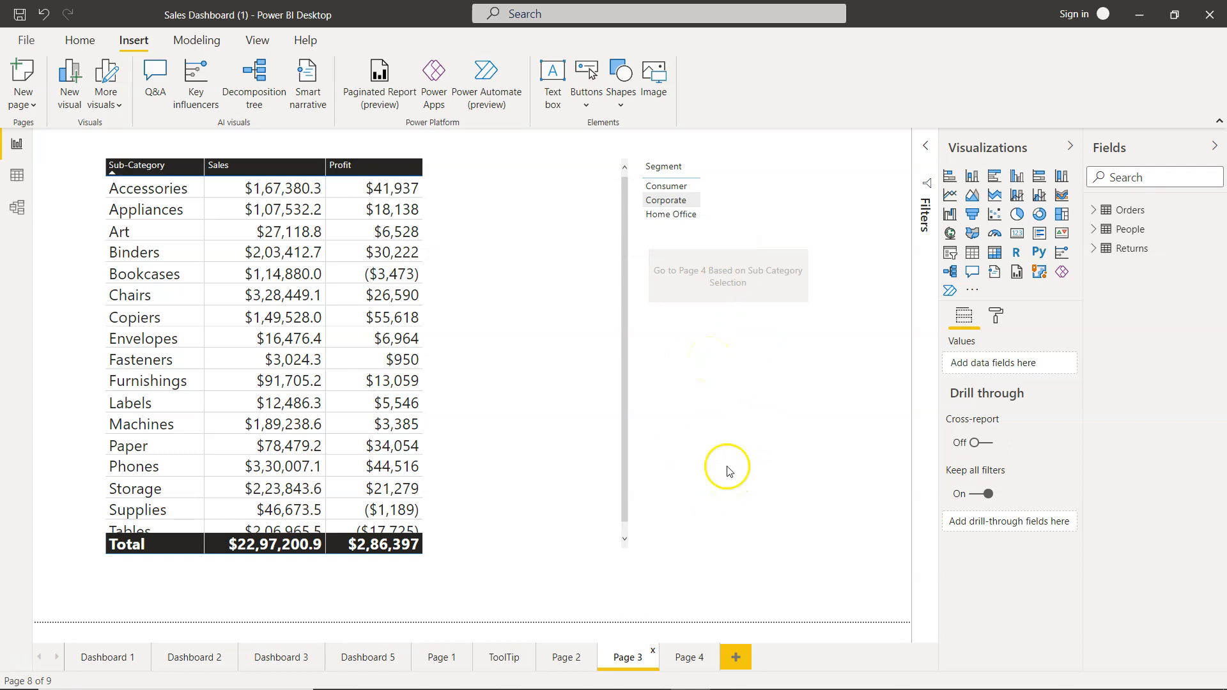
pyautogui.moveTo(721, 451)
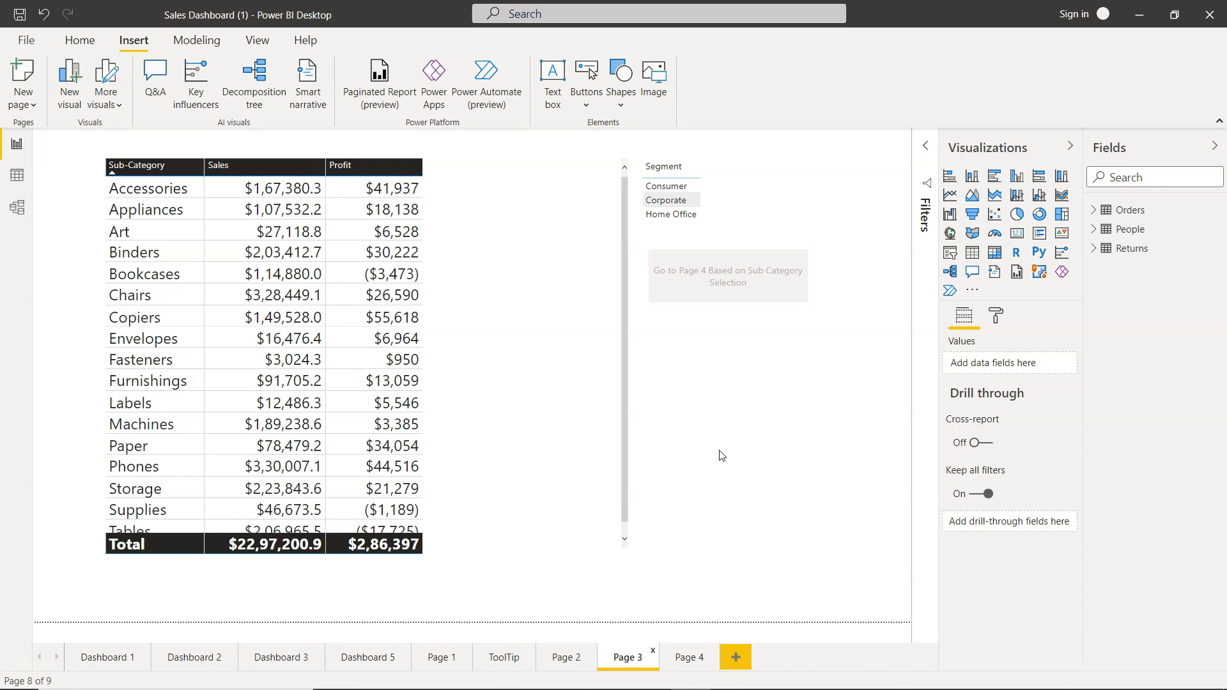
pyautogui.moveTo(166, 251)
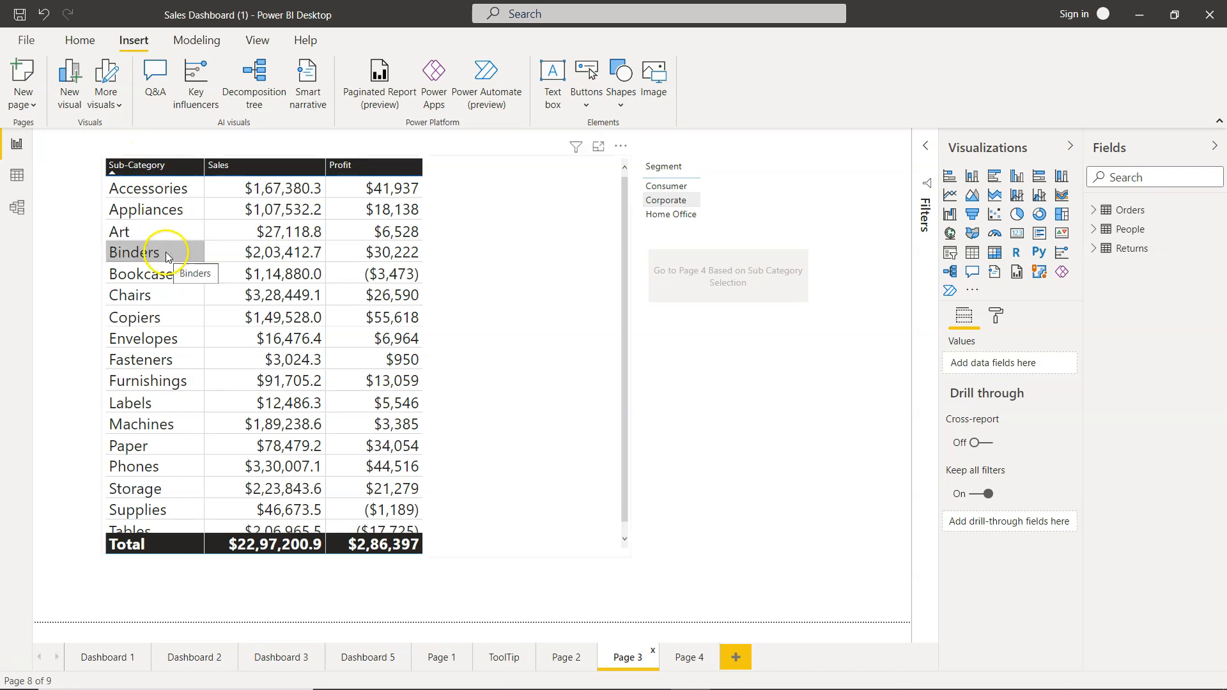
pyautogui.rightClick(164, 252)
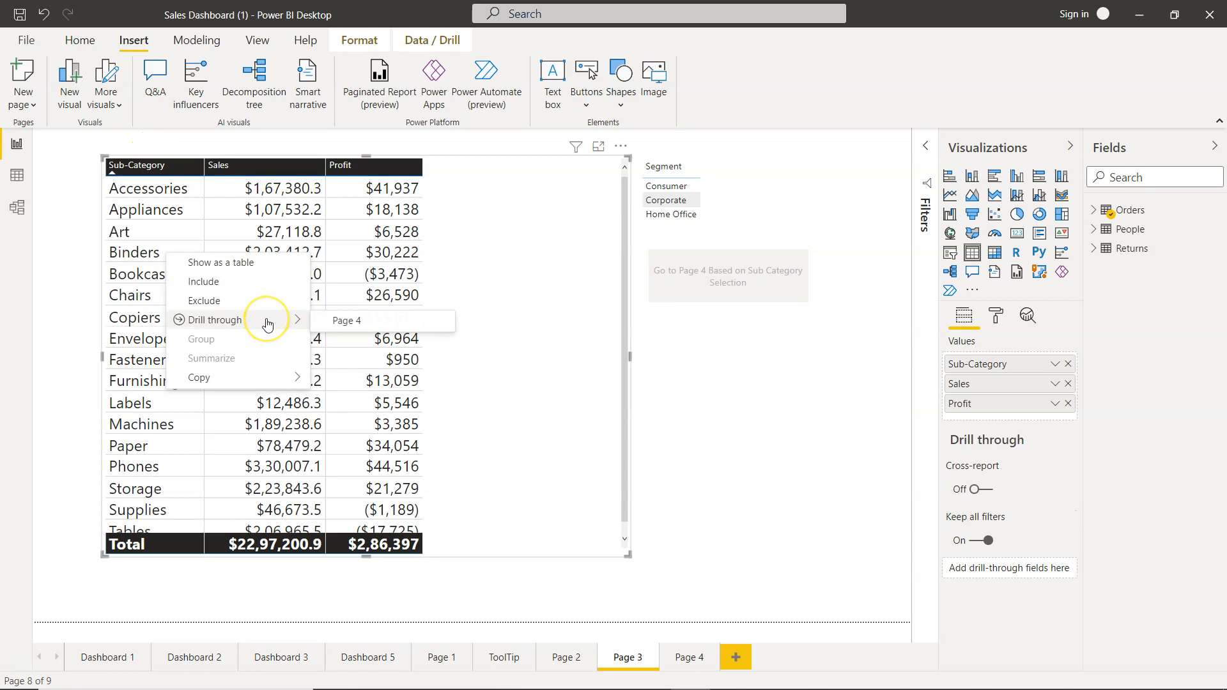
pyautogui.click(762, 376)
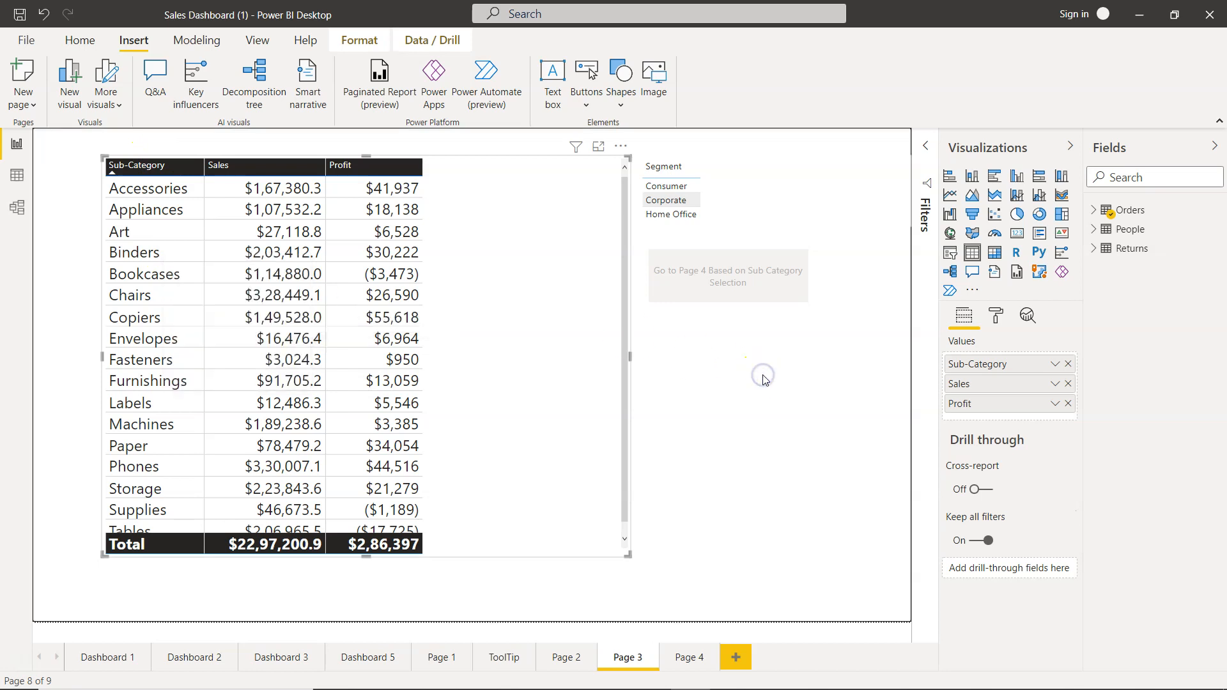